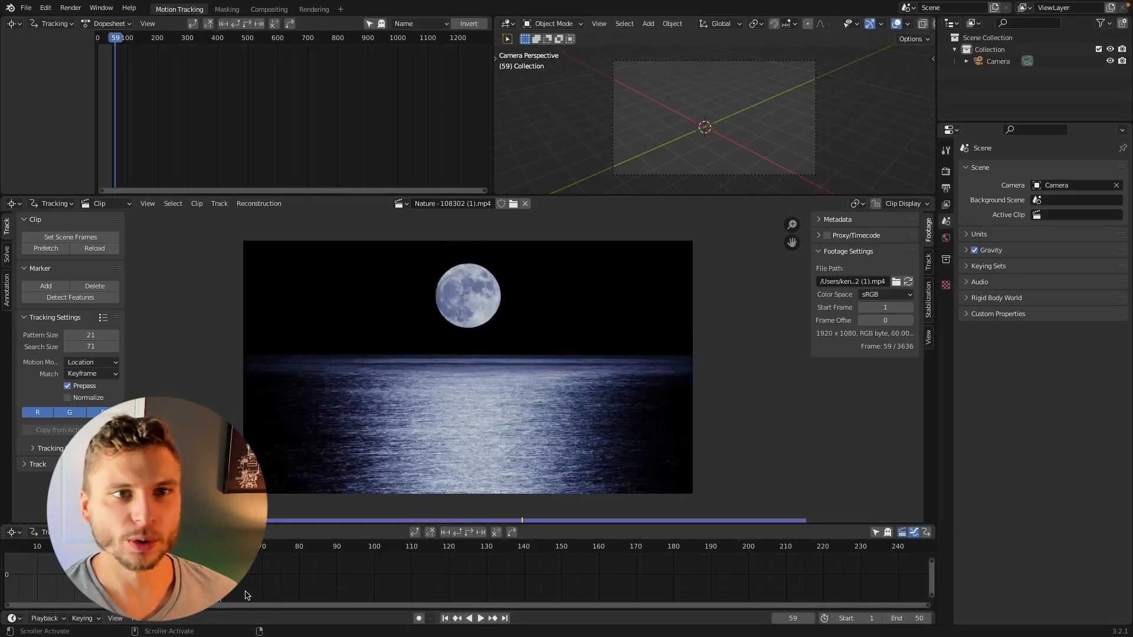
Play the moonlit ocean clip, stop playback, and jump back to frame 1
{"action": "left_click", "coordinate": [480, 618]}
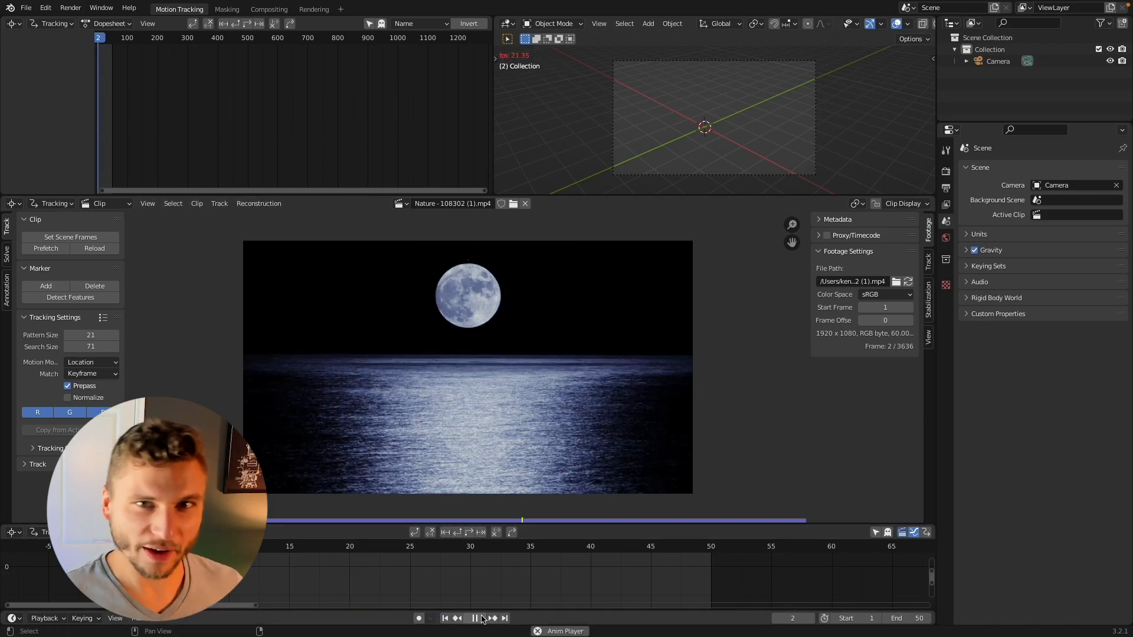
{"action": "left_click", "coordinate": [474, 618]}
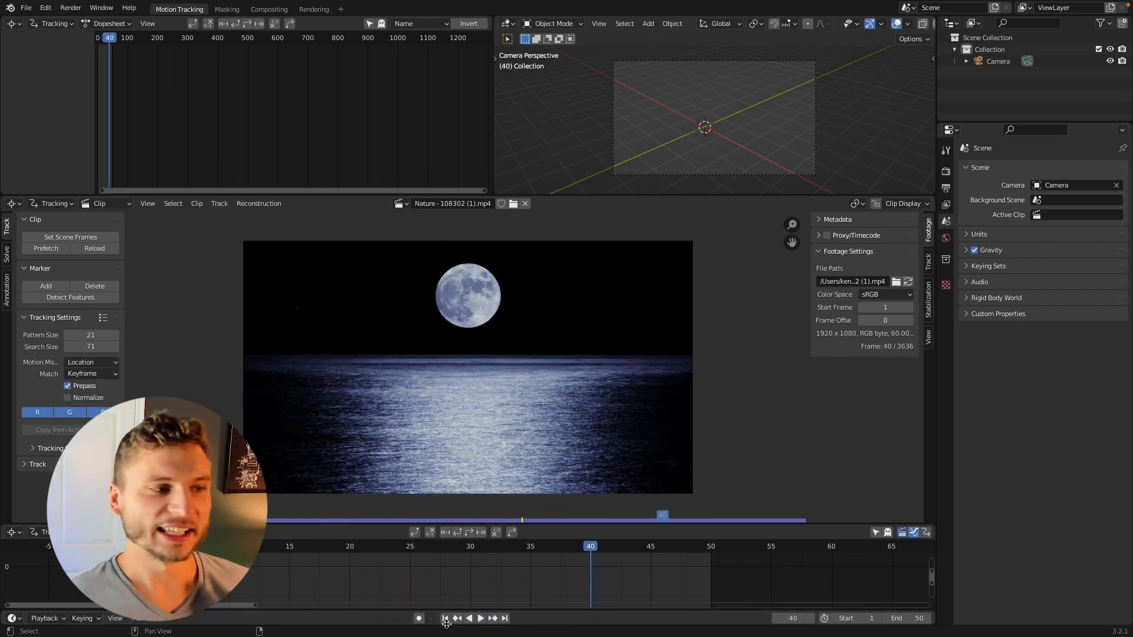
{"action": "left_click", "coordinate": [445, 618]}
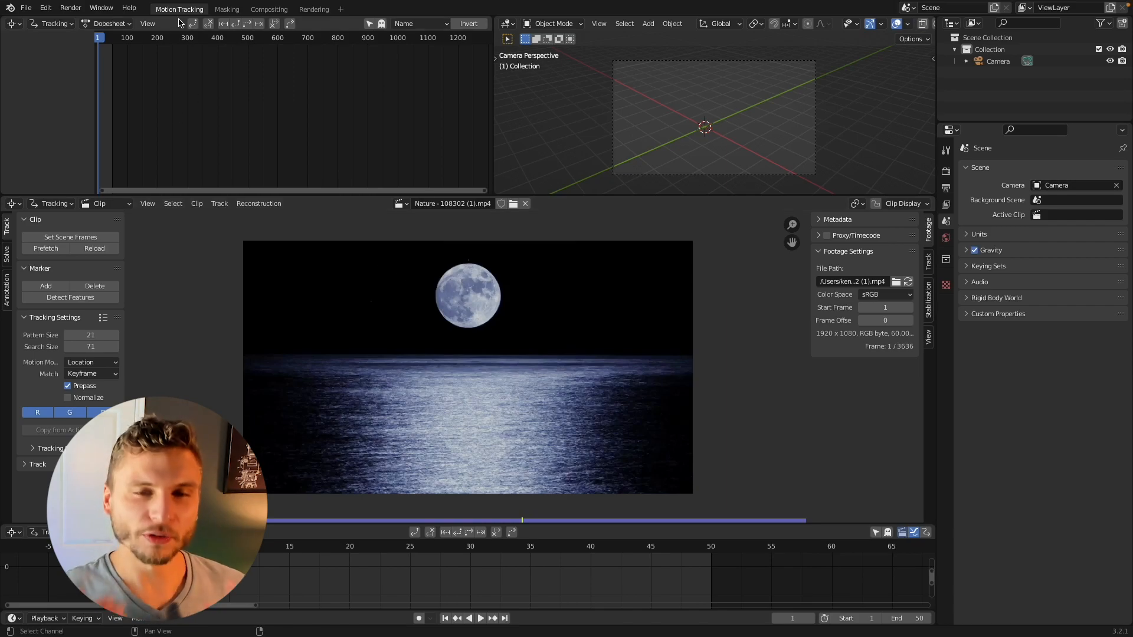
{"action": "left_click", "coordinate": [226, 9]}
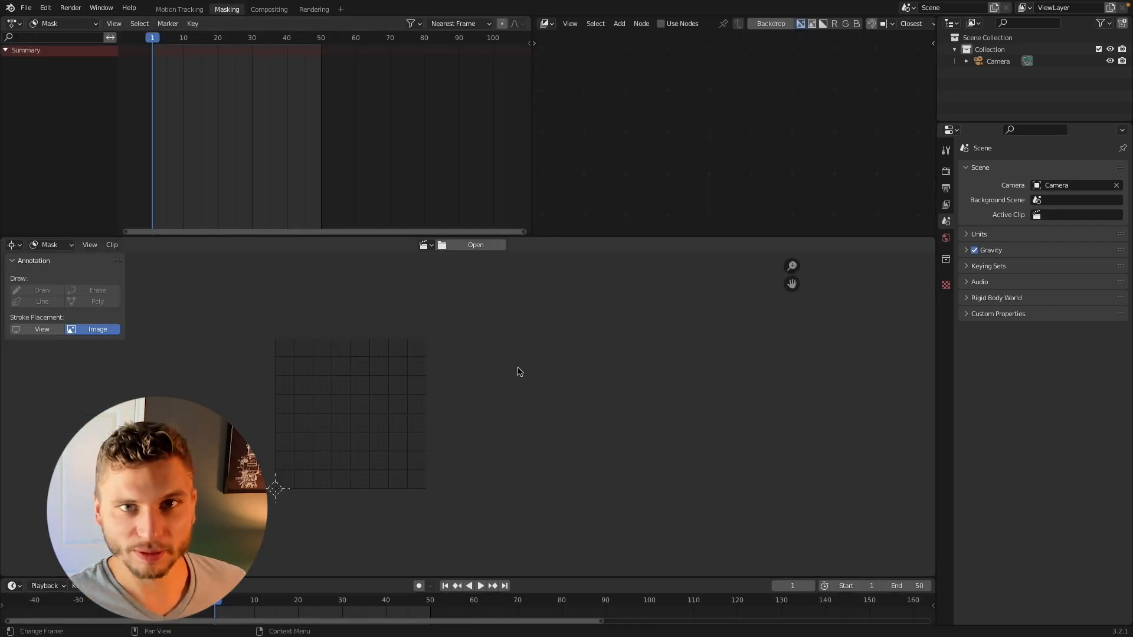
{"action": "left_click", "coordinate": [475, 244]}
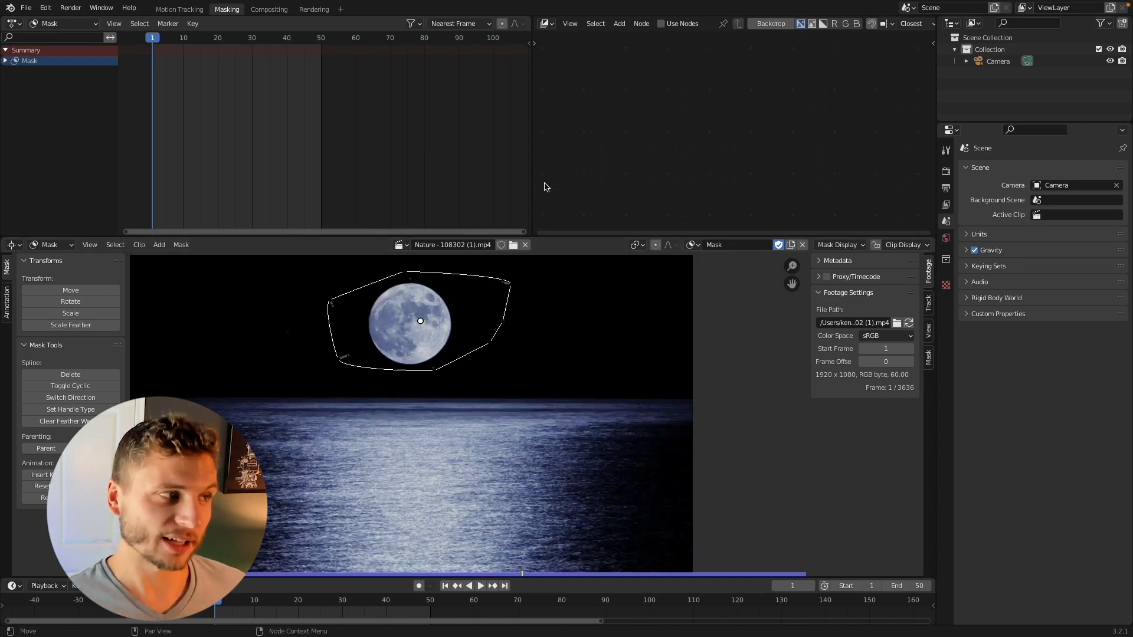
{"action": "left_click", "coordinate": [268, 9]}
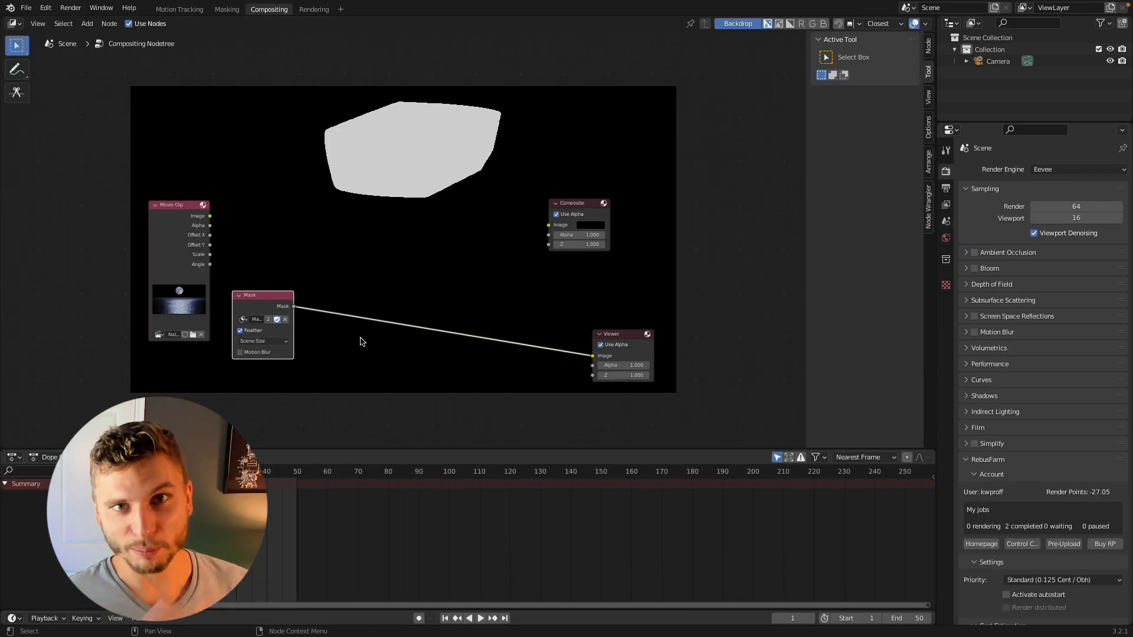
{"action": "left_click", "coordinate": [226, 9]}
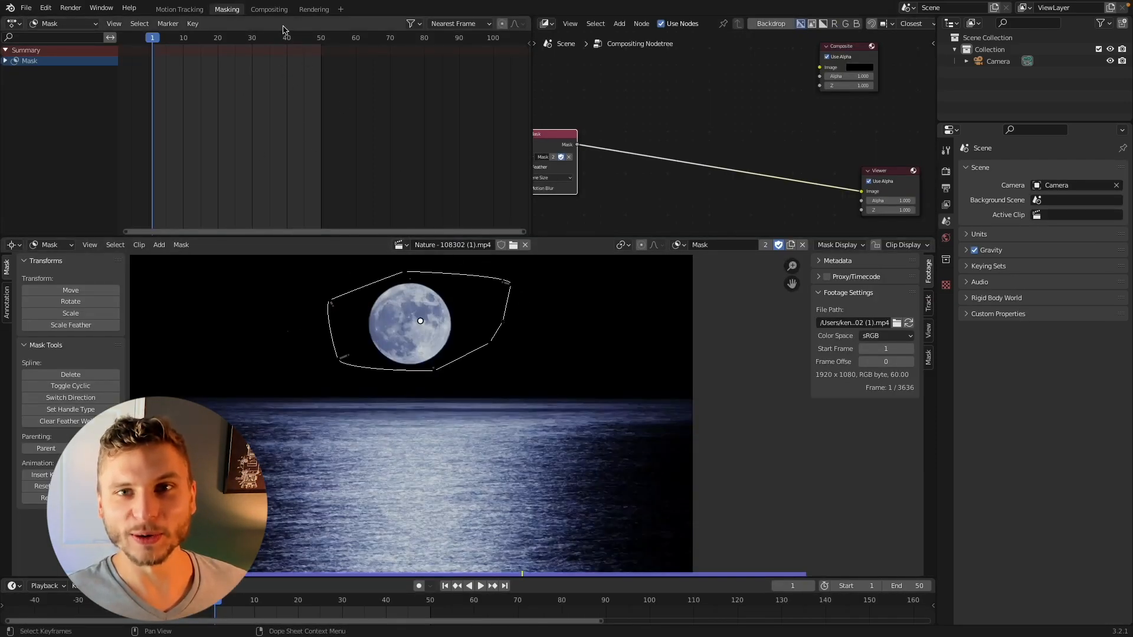
{"action": "left_click", "coordinate": [268, 9]}
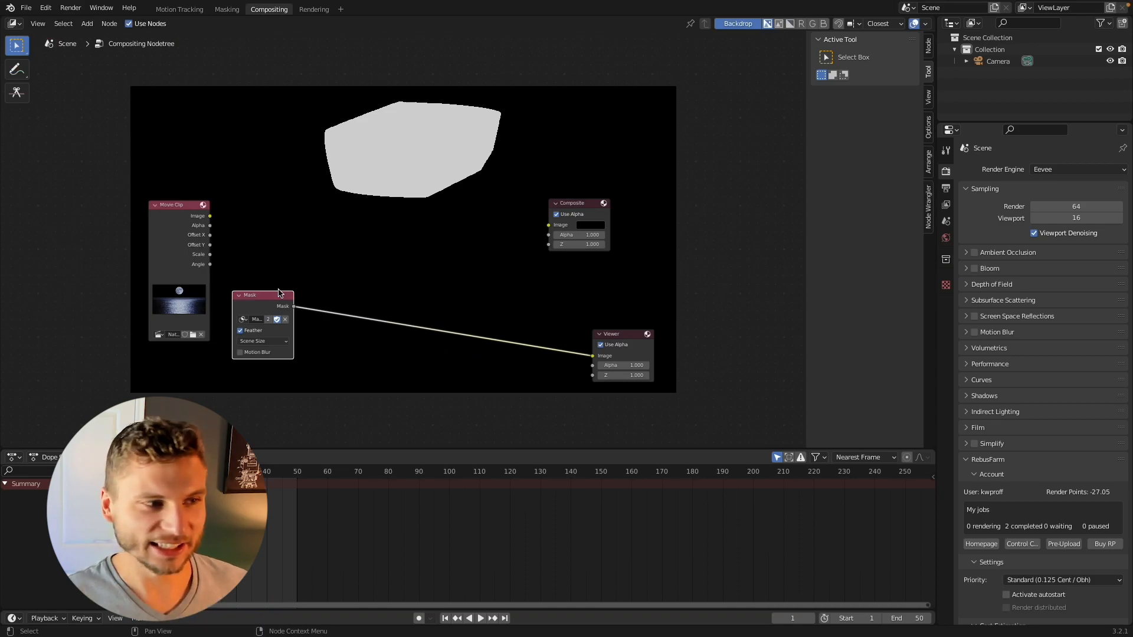
{"action": "left_click", "coordinate": [226, 9]}
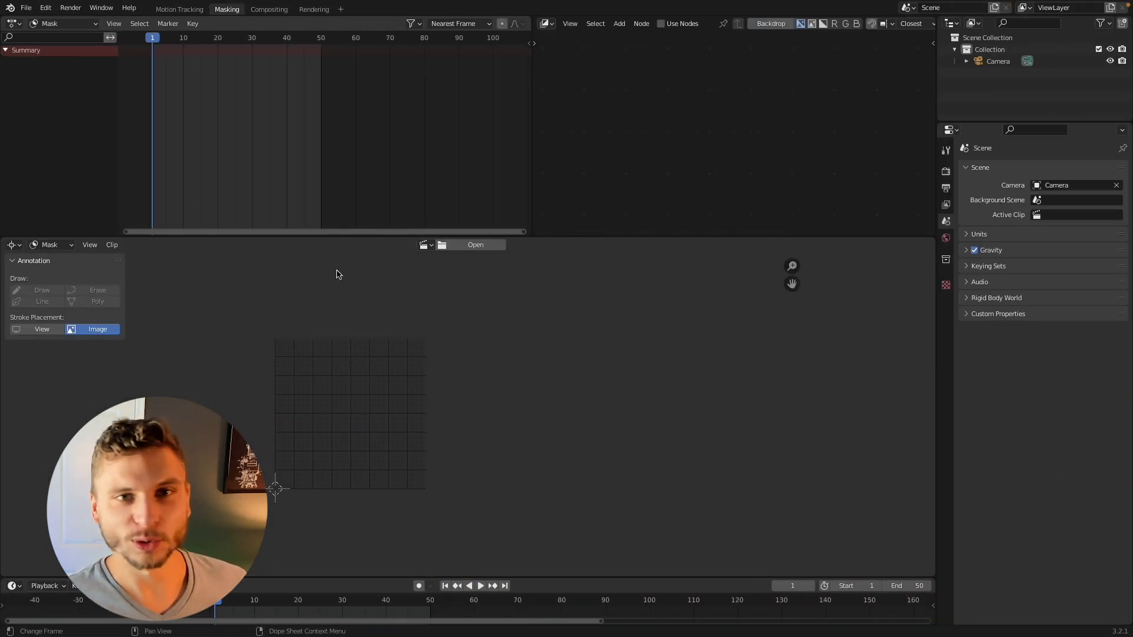
{"action": "mouse_move", "coordinate": [437, 354]}
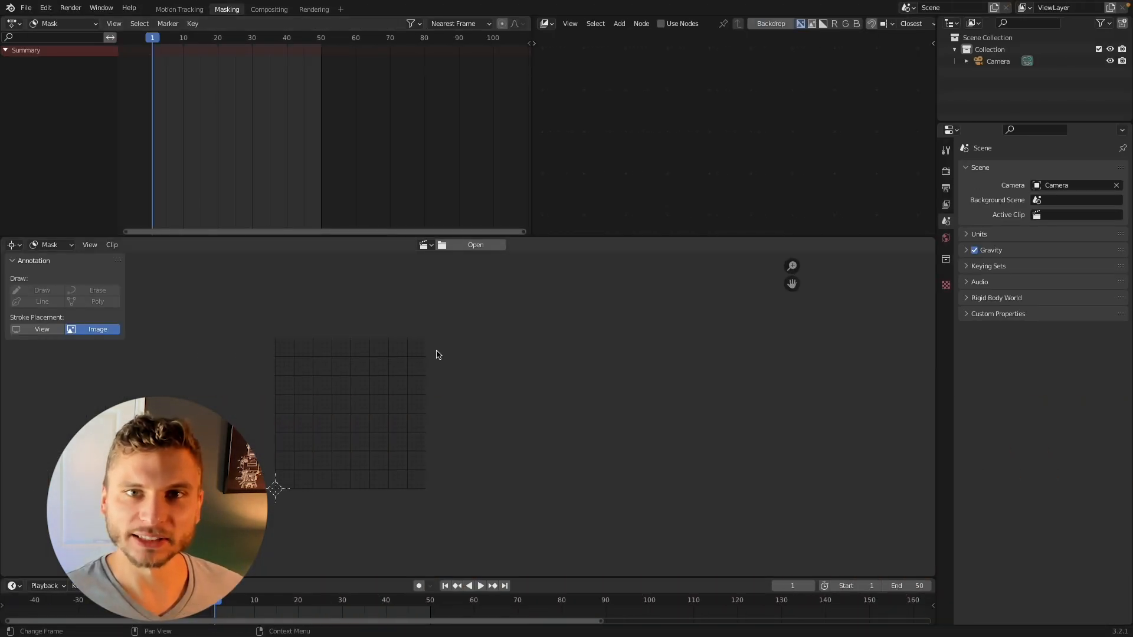
{"action": "mouse_move", "coordinate": [470, 370]}
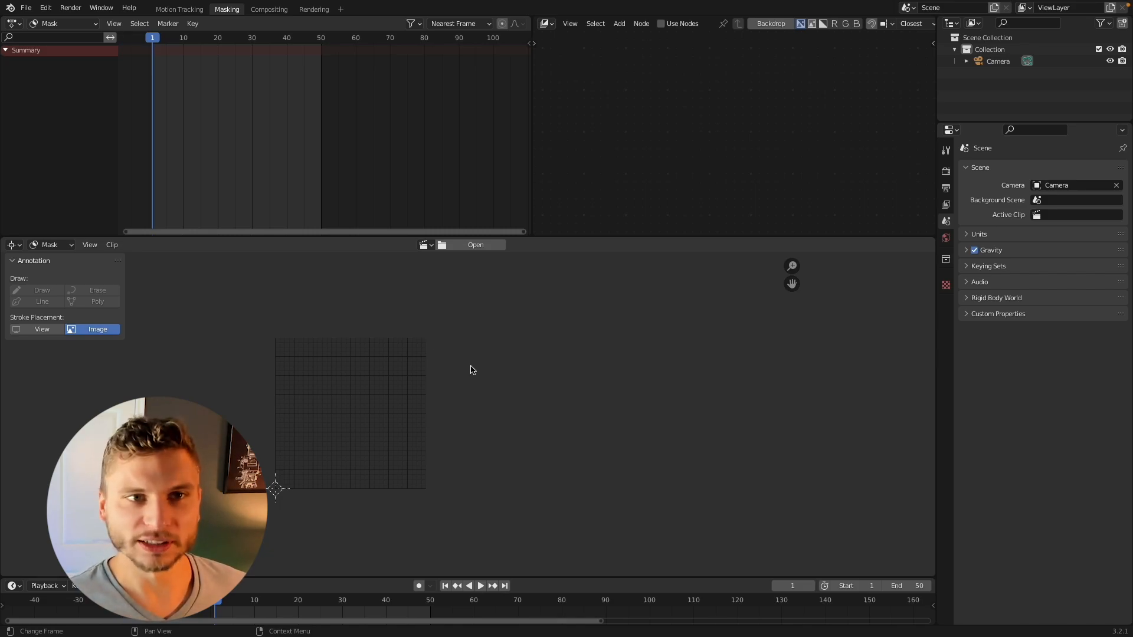
{"action": "left_click", "coordinate": [178, 9]}
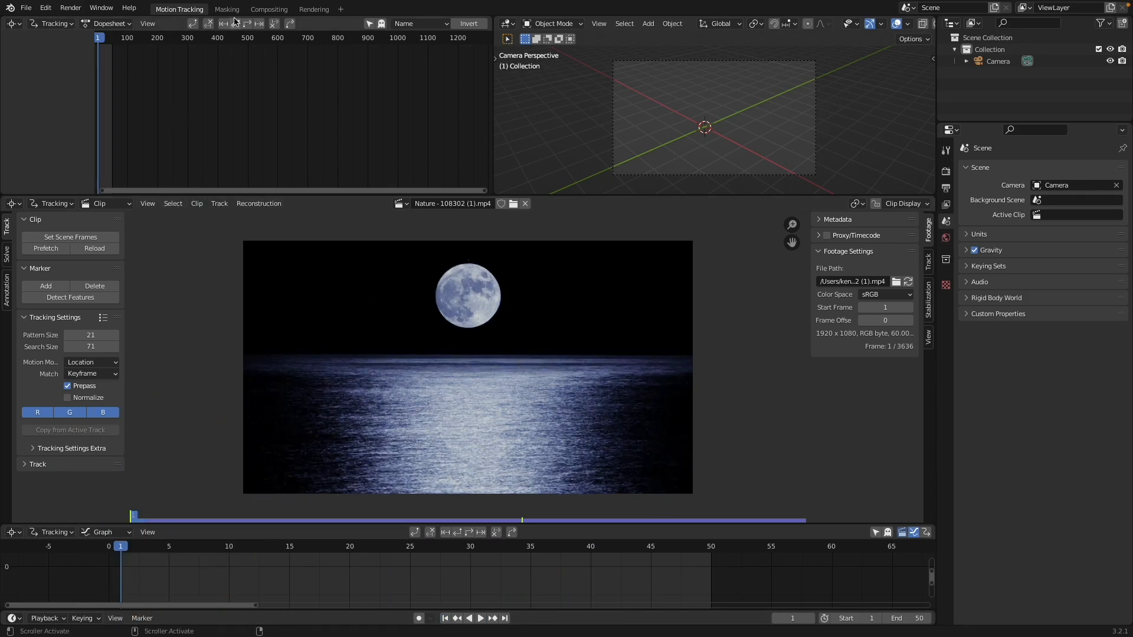
In the Masking workspace, select the moon clip and create a new mask
{"action": "left_click", "coordinate": [226, 9]}
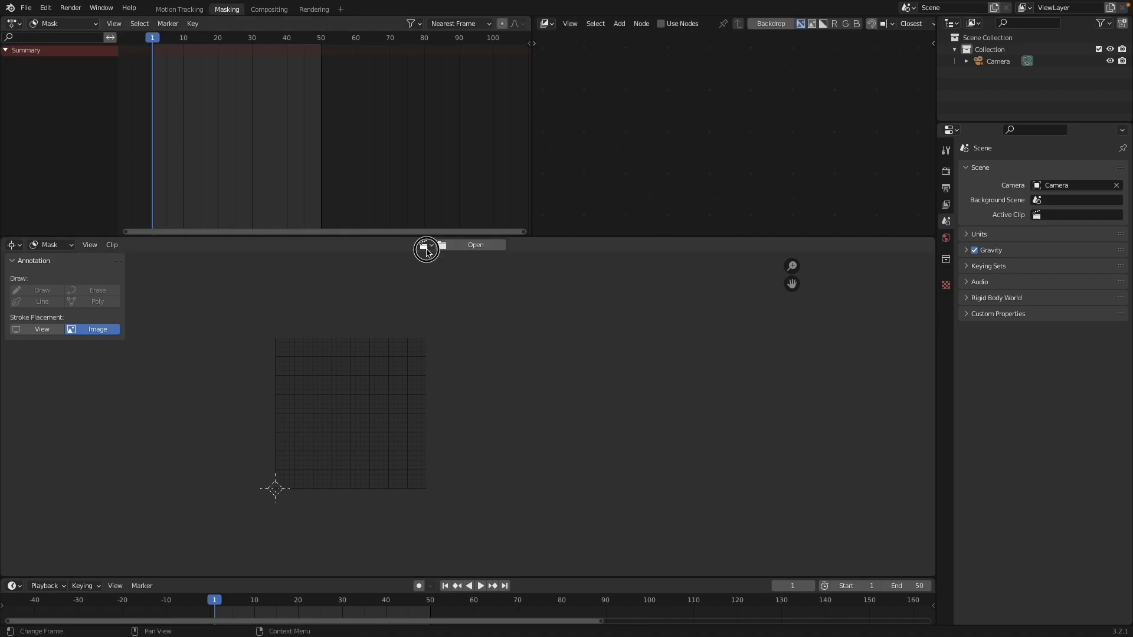
{"action": "left_click", "coordinate": [474, 245]}
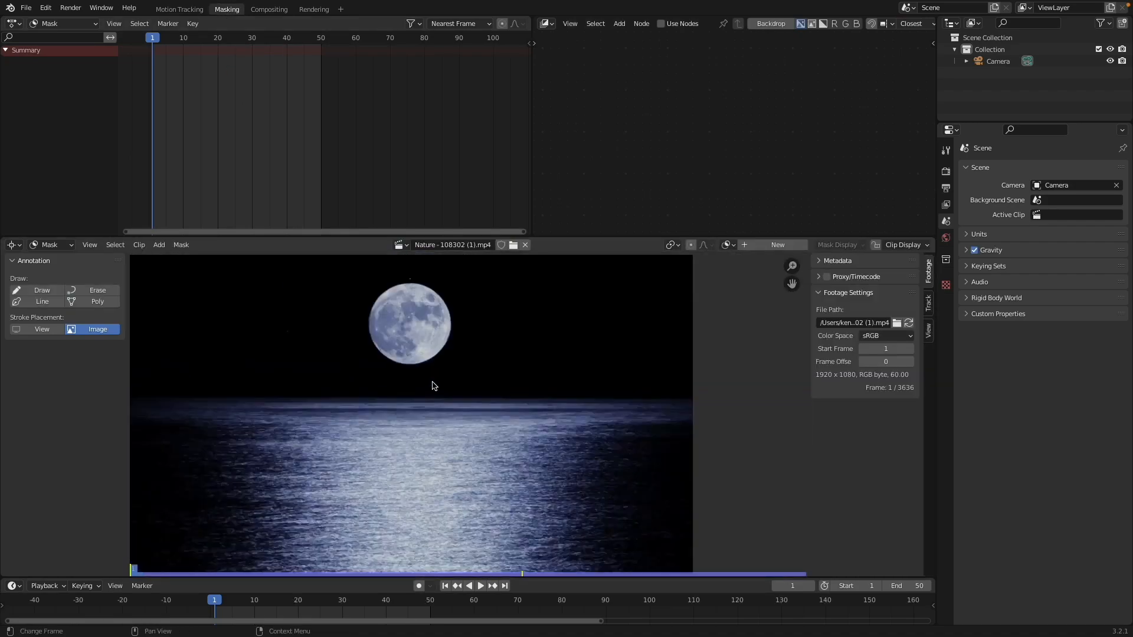
{"action": "left_click", "coordinate": [744, 244]}
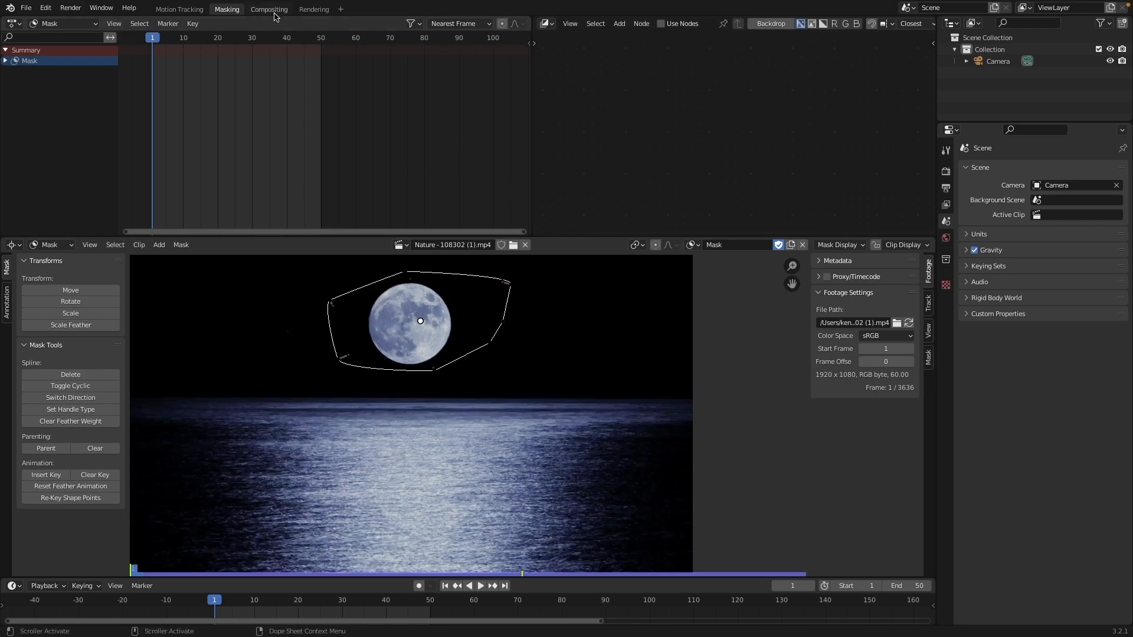
Add a Movie Clip node loaded with the moon footage and delete Render Layers
{"action": "left_click", "coordinate": [269, 9]}
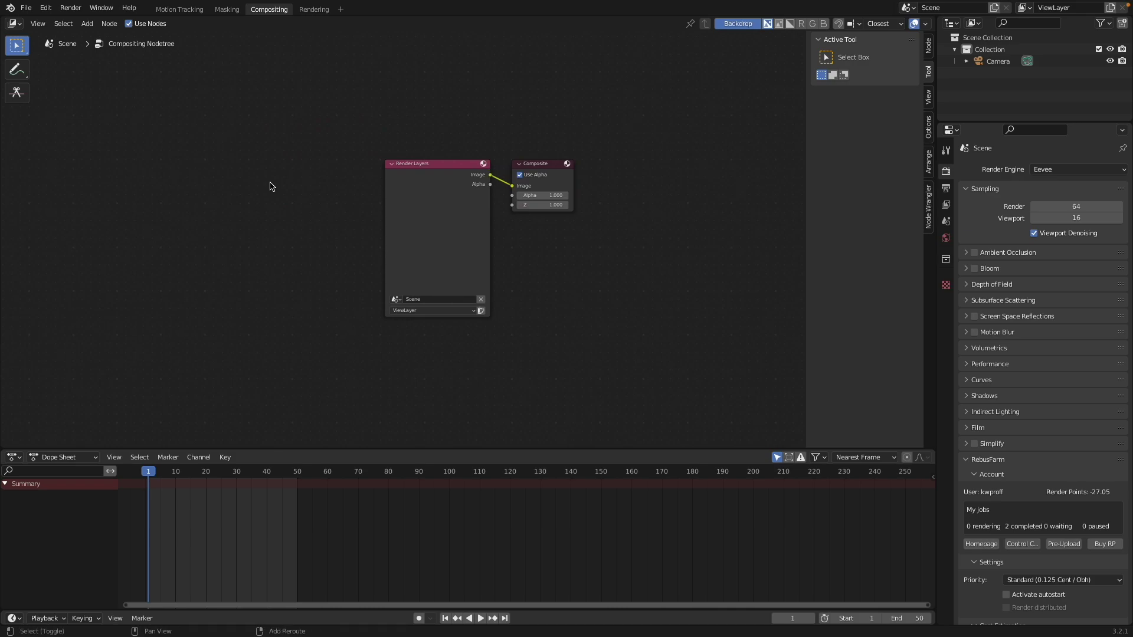
{"action": "type", "text": "mo"}
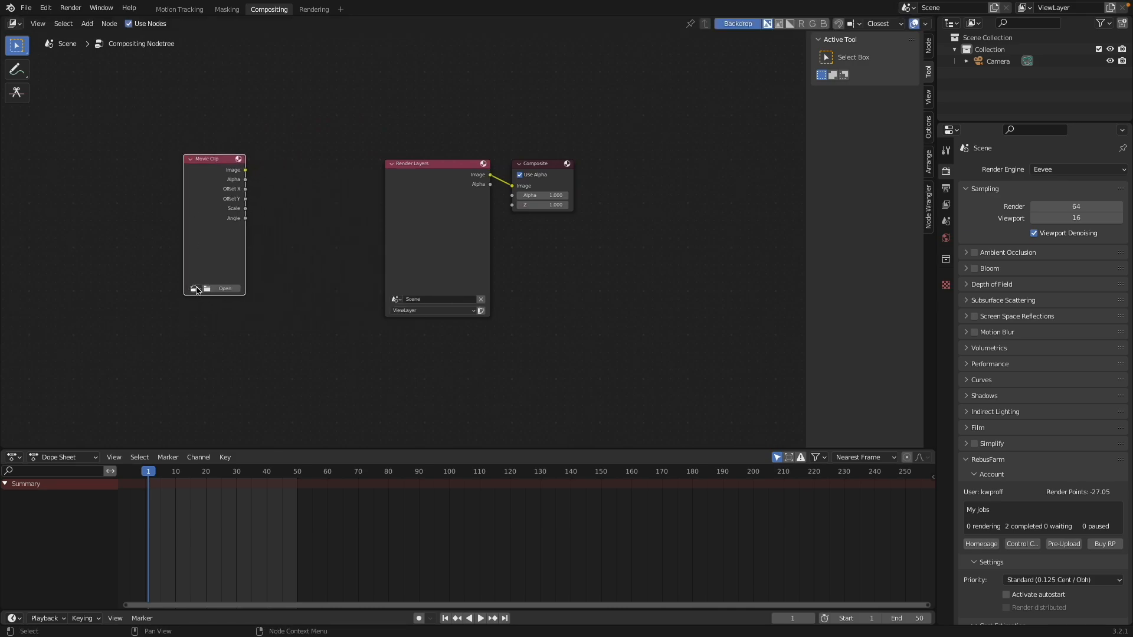
{"action": "left_click", "coordinate": [214, 170]}
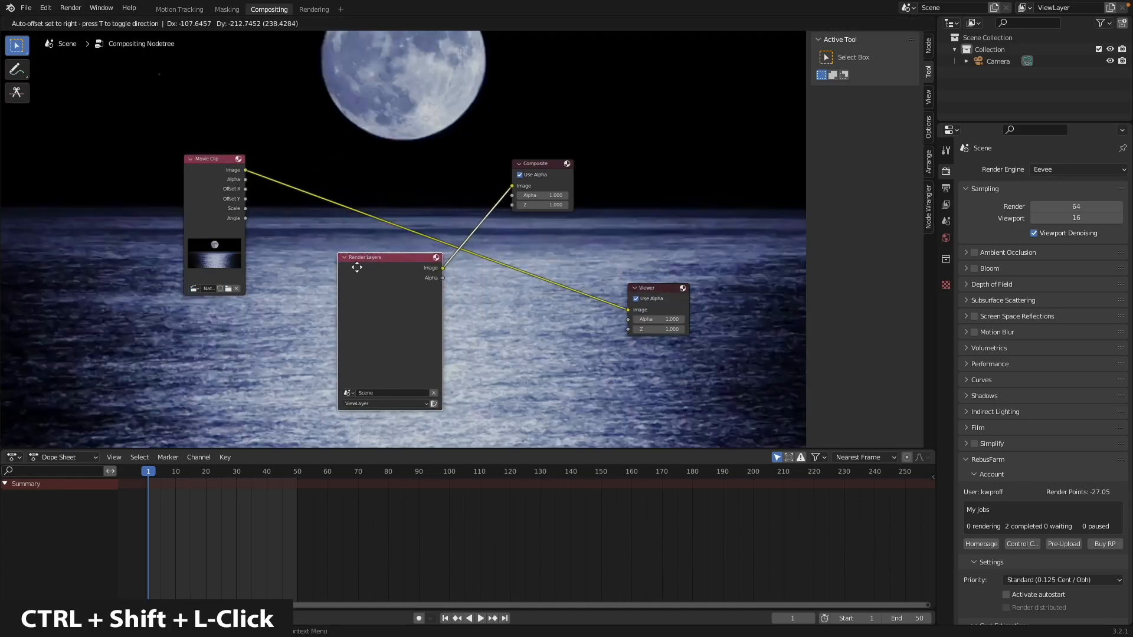
{"action": "key", "text": "x"}
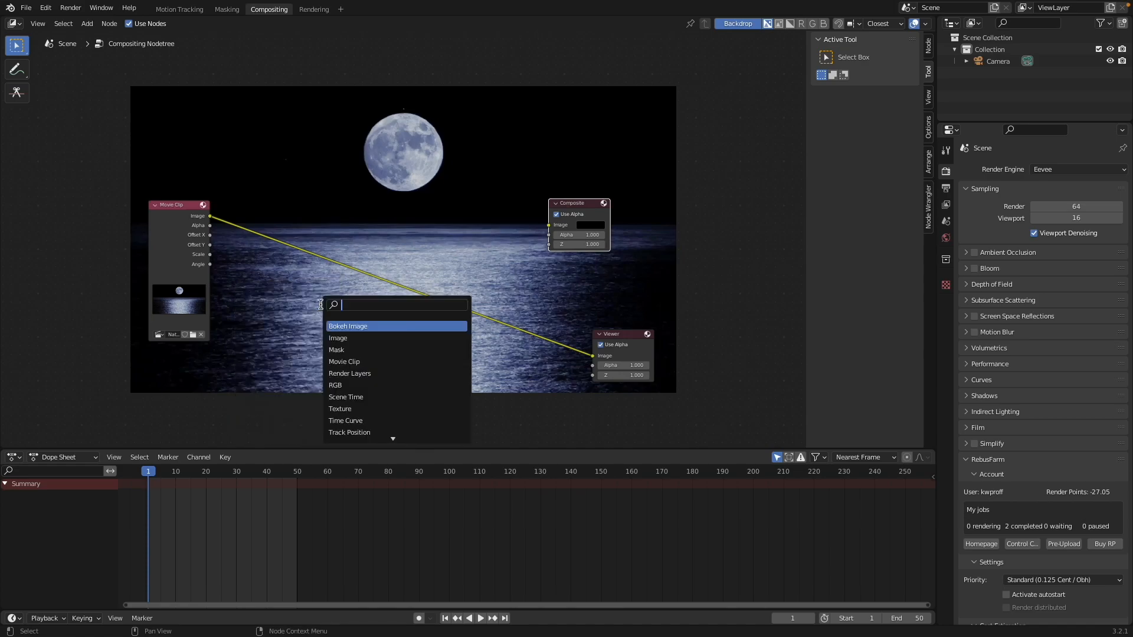
Add a Mask node and select the moon mask in its dropdown
{"action": "left_click", "coordinate": [336, 350]}
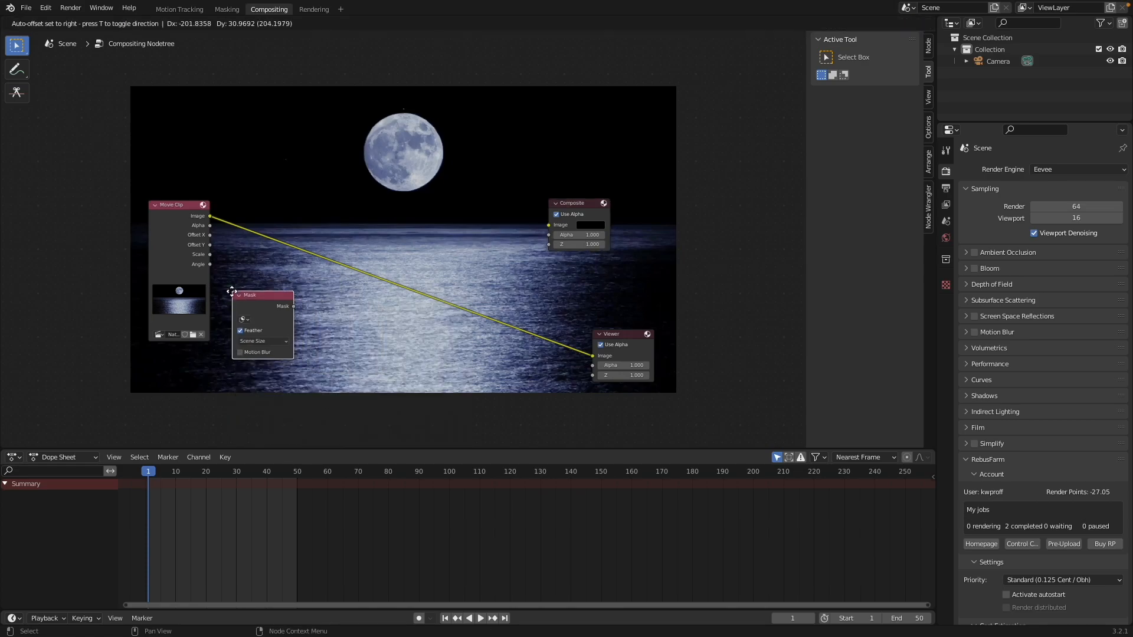
{"action": "left_click", "coordinate": [245, 319]}
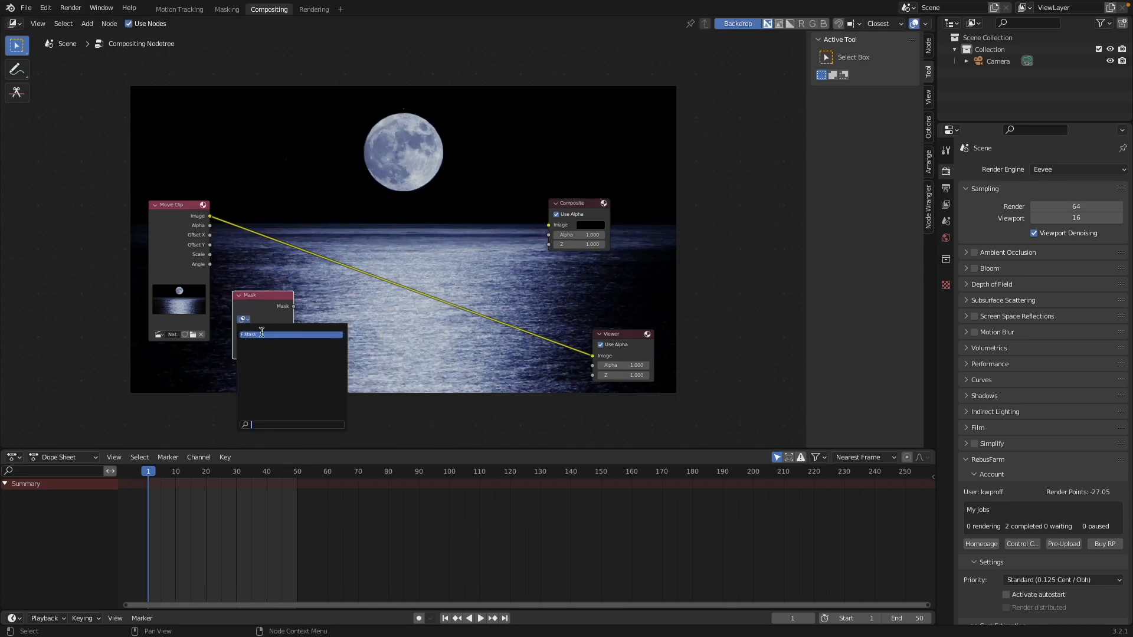
{"action": "left_click", "coordinate": [289, 333]}
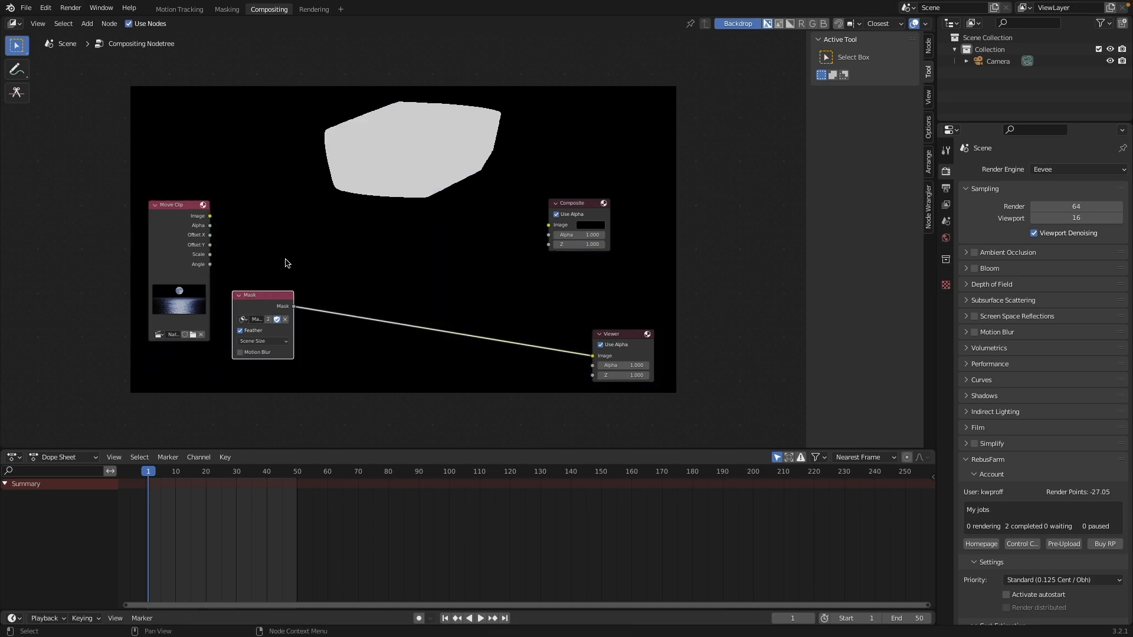
{"action": "mouse_move", "coordinate": [362, 342]}
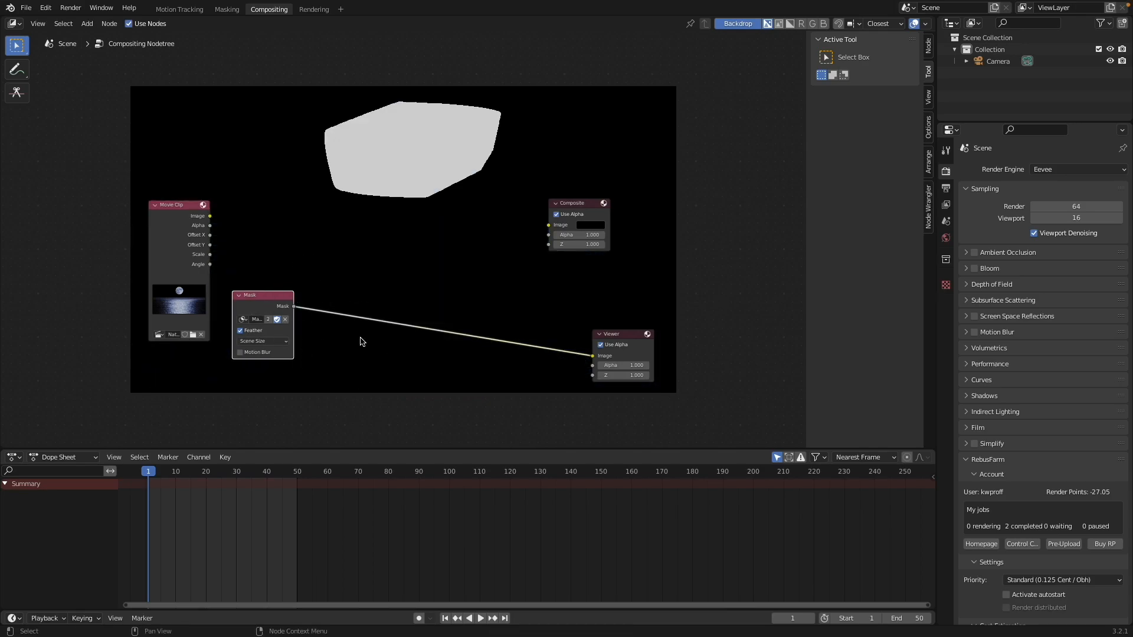
{"action": "mouse_move", "coordinate": [350, 331]}
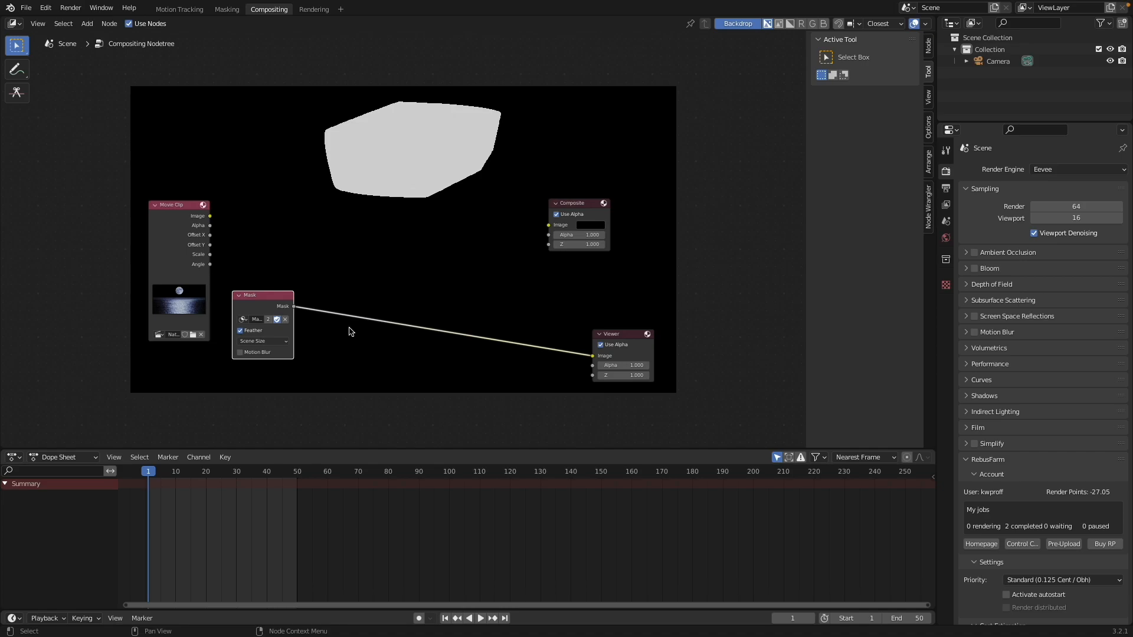
{"action": "left_click", "coordinate": [227, 8]}
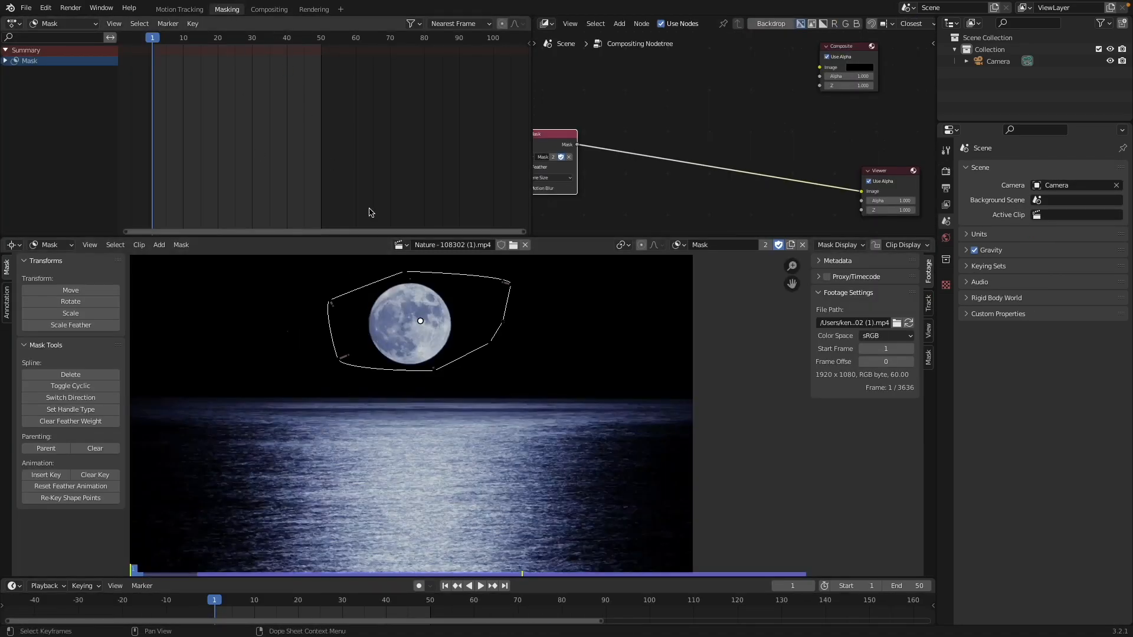
{"action": "left_click", "coordinate": [269, 9]}
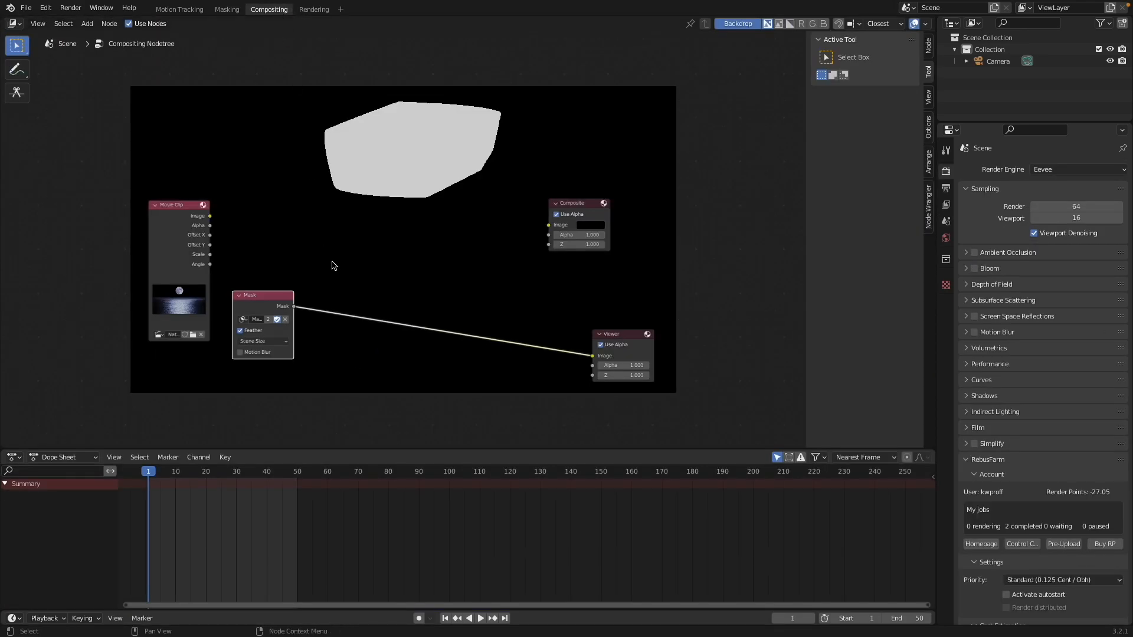
{"action": "mouse_move", "coordinate": [383, 119]}
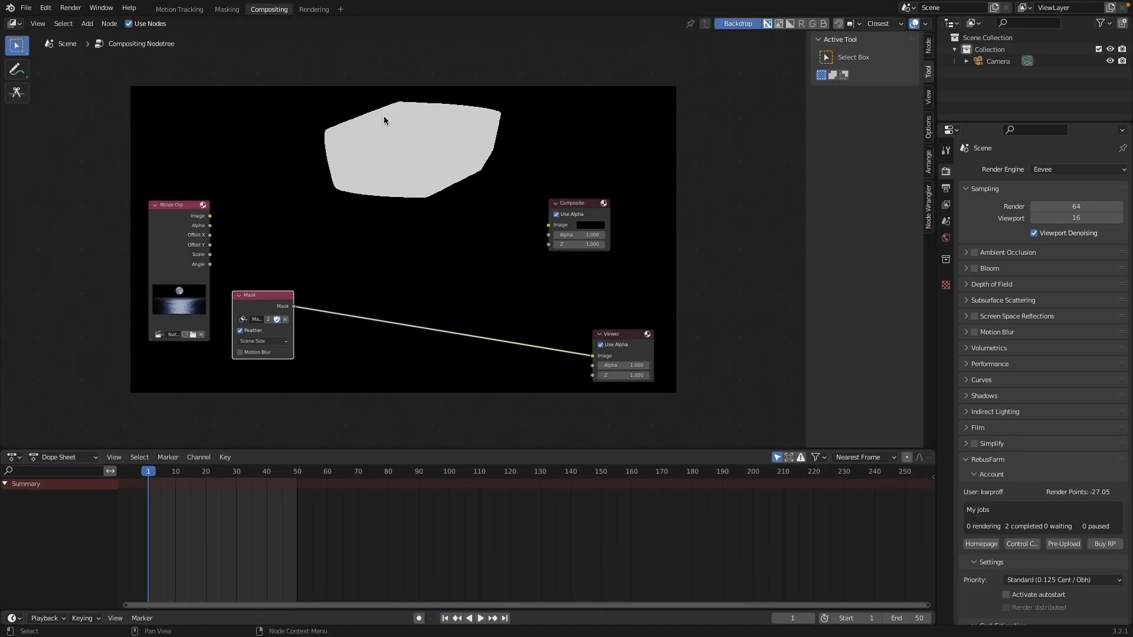
{"action": "mouse_move", "coordinate": [354, 201]}
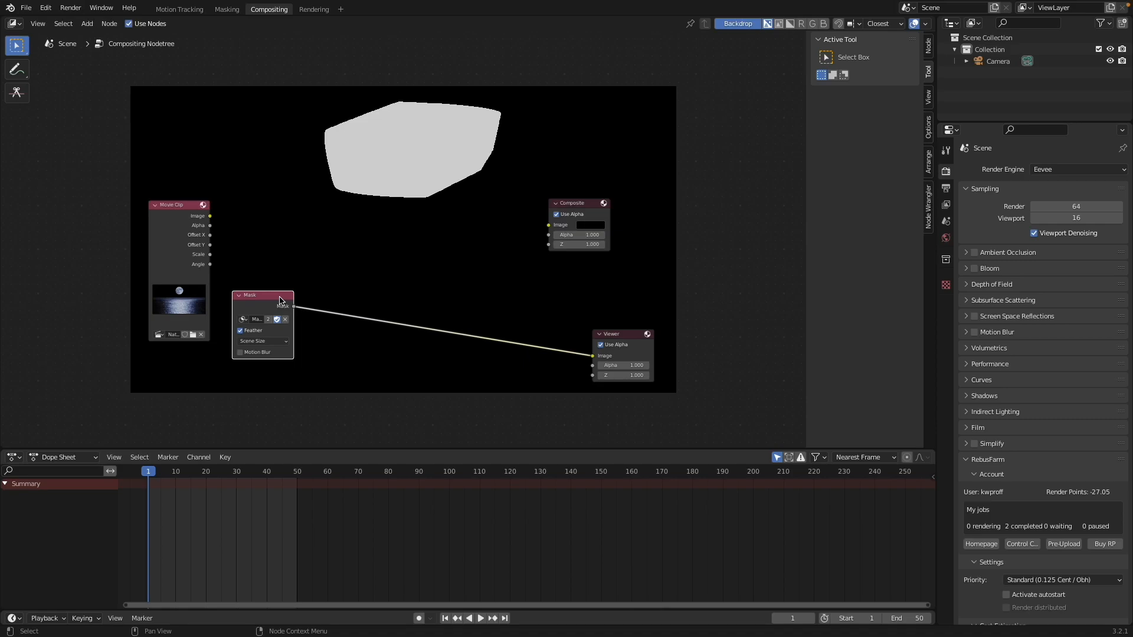
{"action": "mouse_move", "coordinate": [303, 338]}
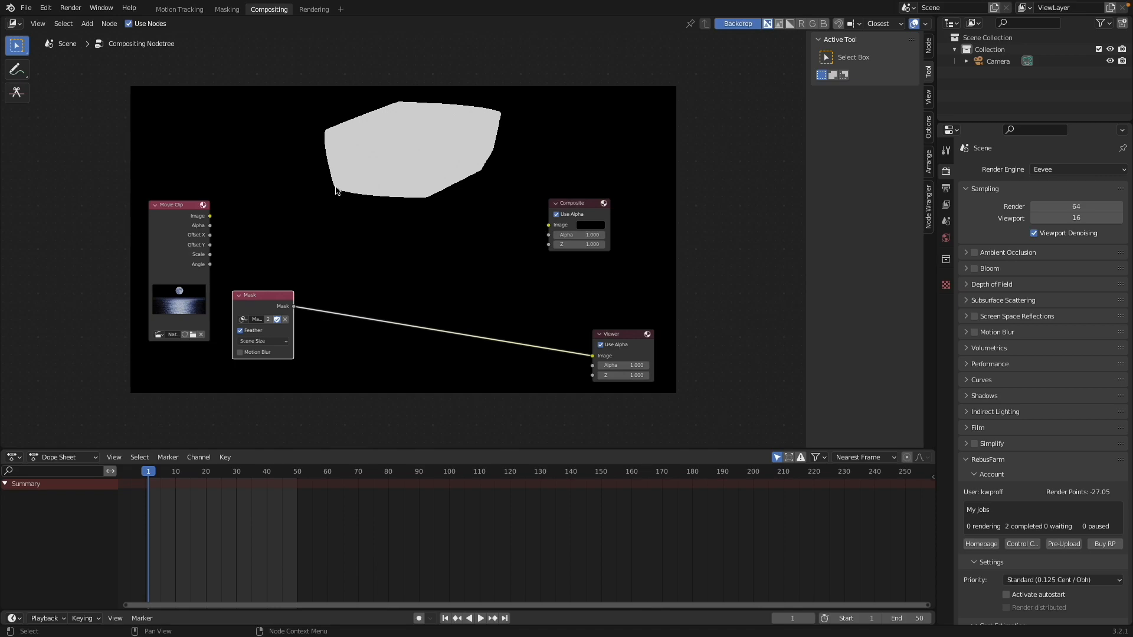
{"action": "mouse_move", "coordinate": [350, 75]}
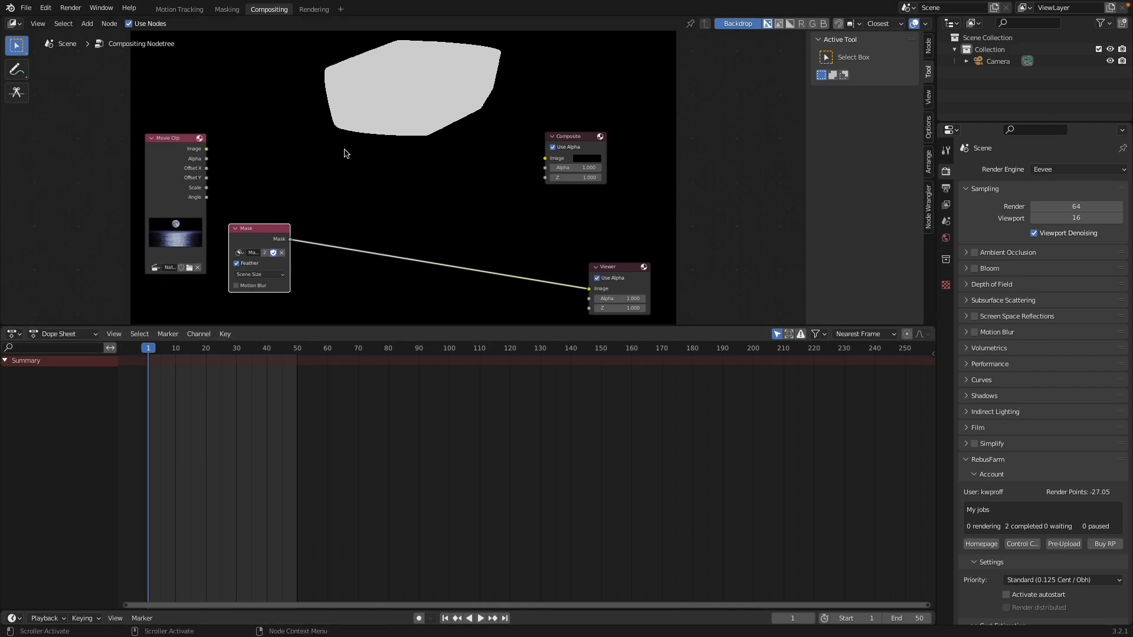
{"action": "mouse_move", "coordinate": [258, 371]}
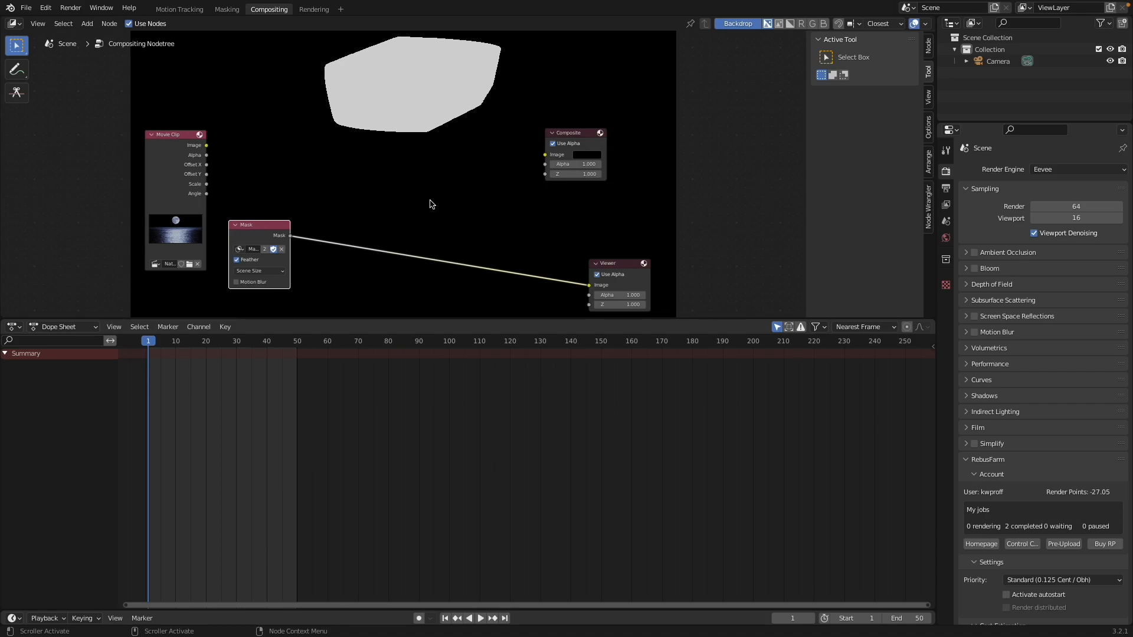
Turn off the compositor Backdrop so the white mask preview disappears
{"action": "left_click", "coordinate": [767, 23]}
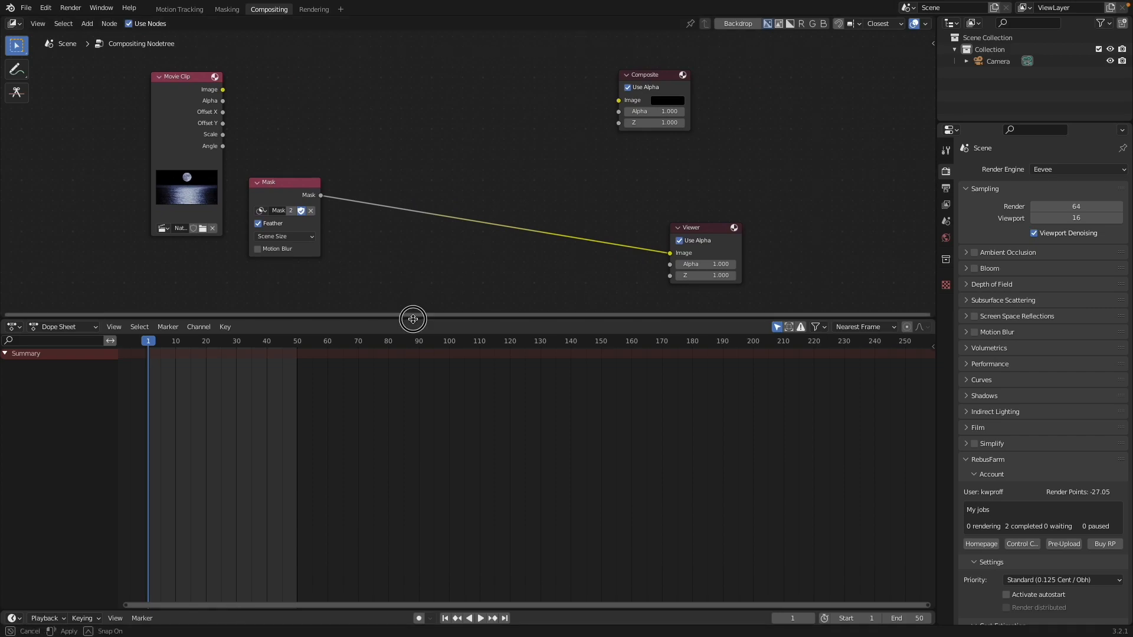
Make the lower area an Image Editor in Mask mode and browse its image list
{"action": "left_click", "coordinate": [13, 327]}
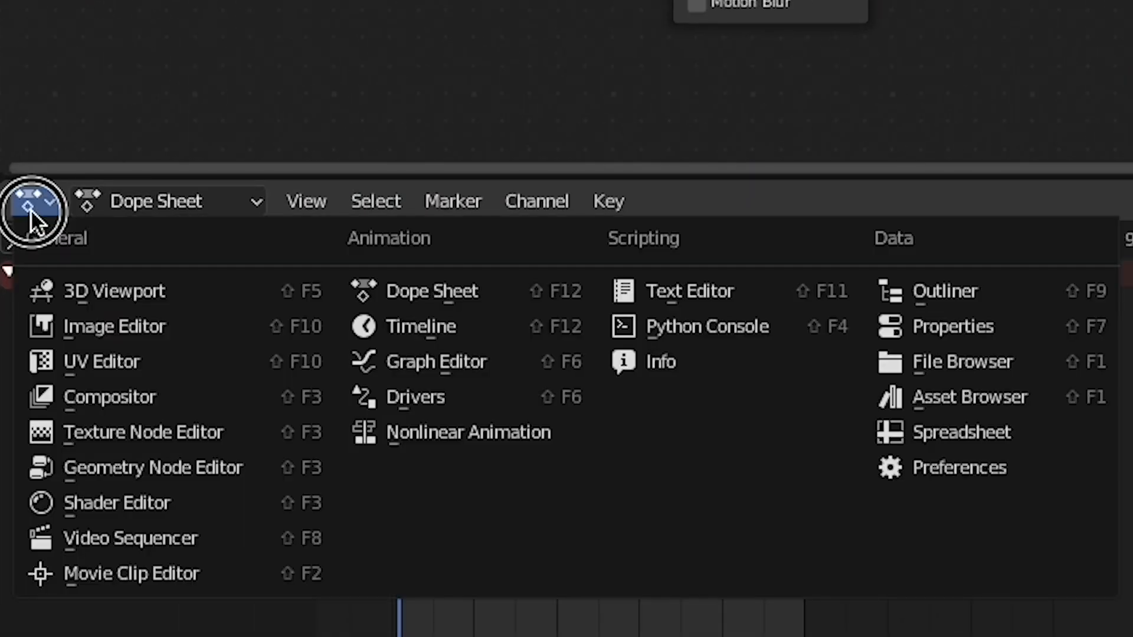
{"action": "left_click", "coordinate": [114, 326]}
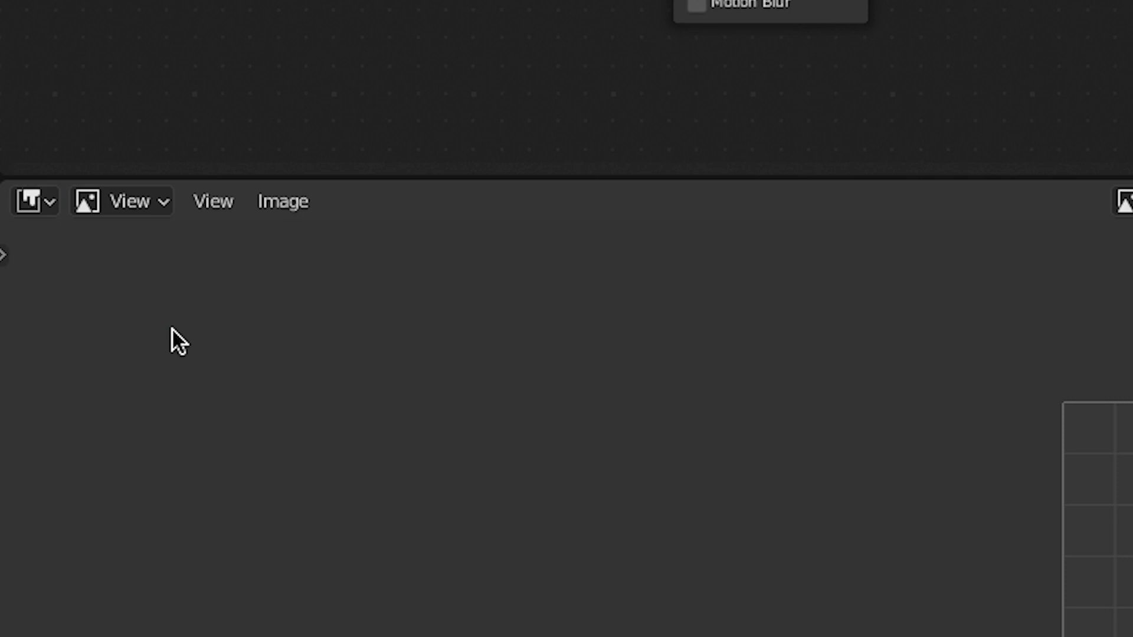
{"action": "left_click", "coordinate": [123, 200]}
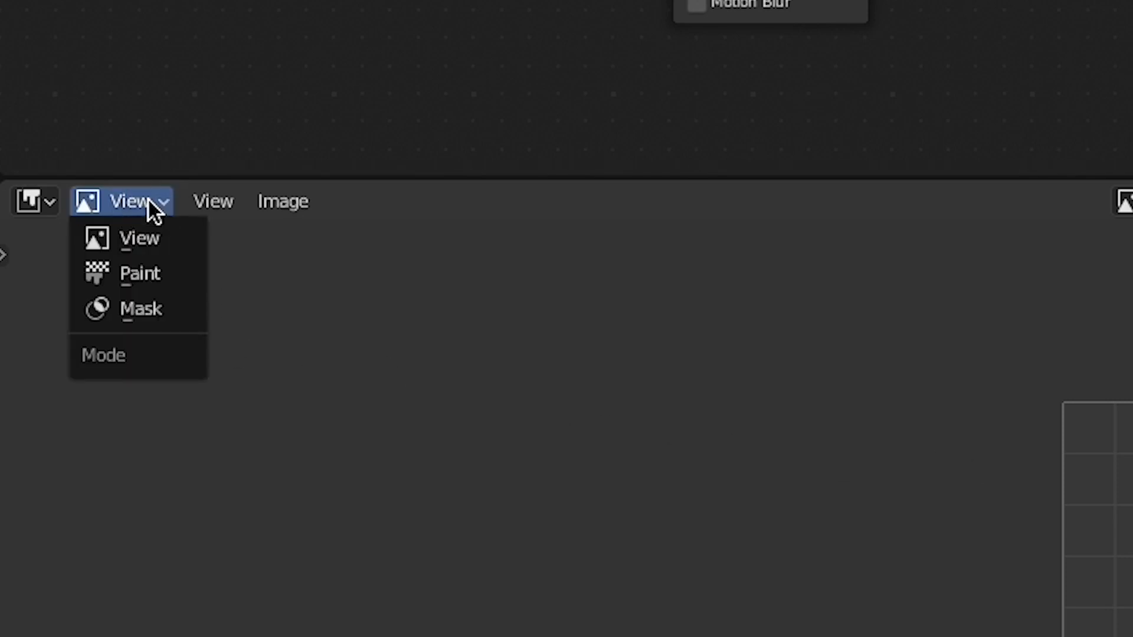
{"action": "mouse_move", "coordinate": [140, 273]}
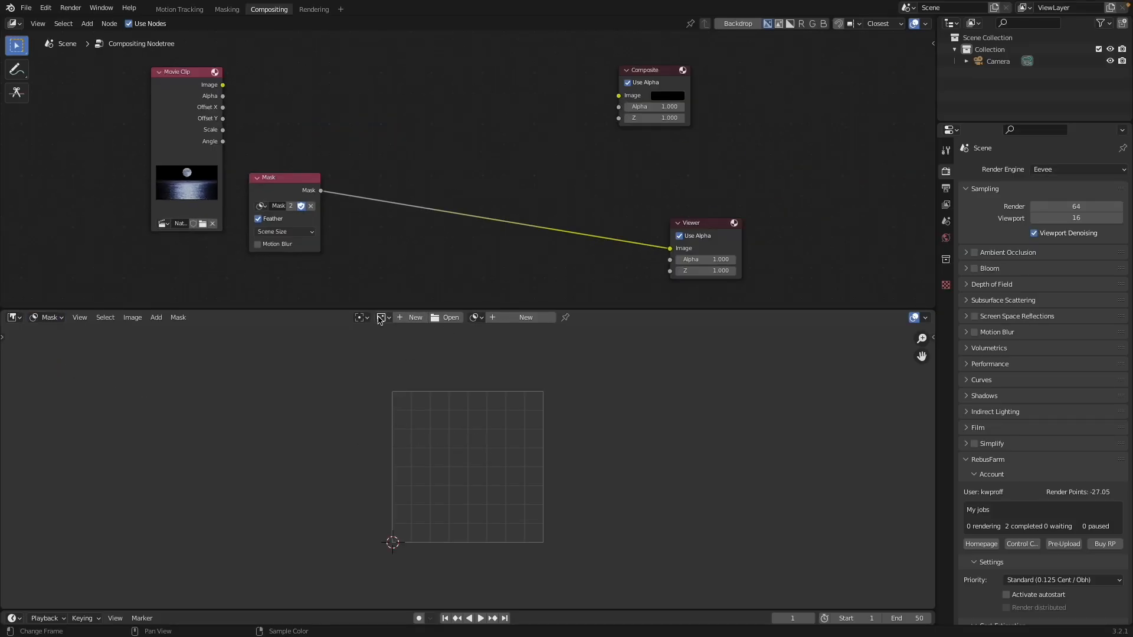
{"action": "left_click", "coordinate": [382, 318]}
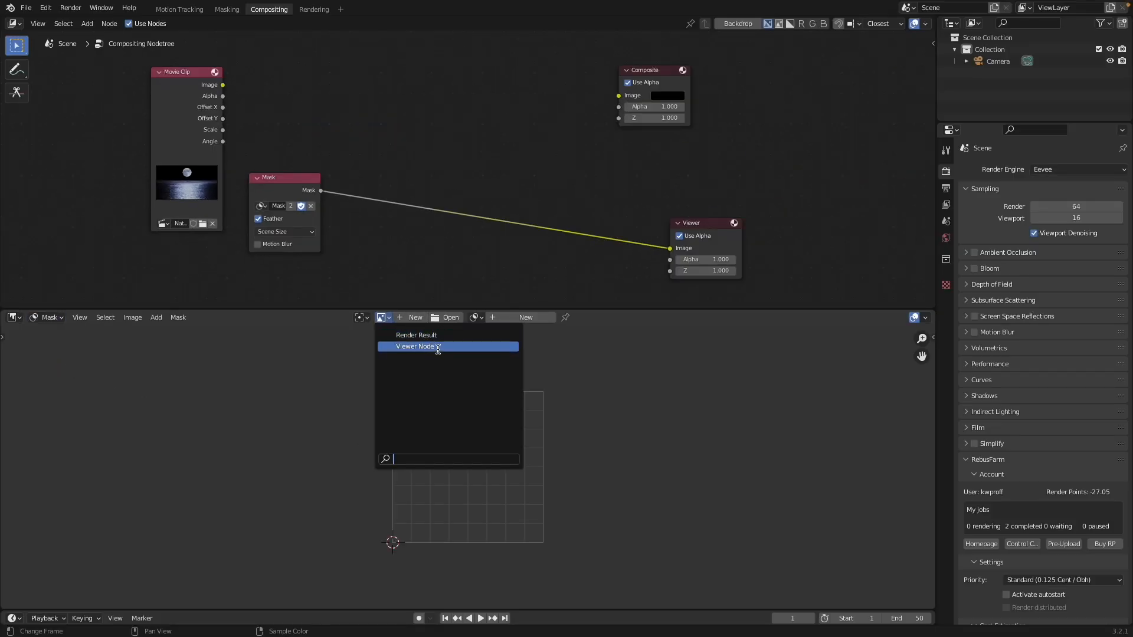
{"action": "mouse_move", "coordinate": [454, 356]}
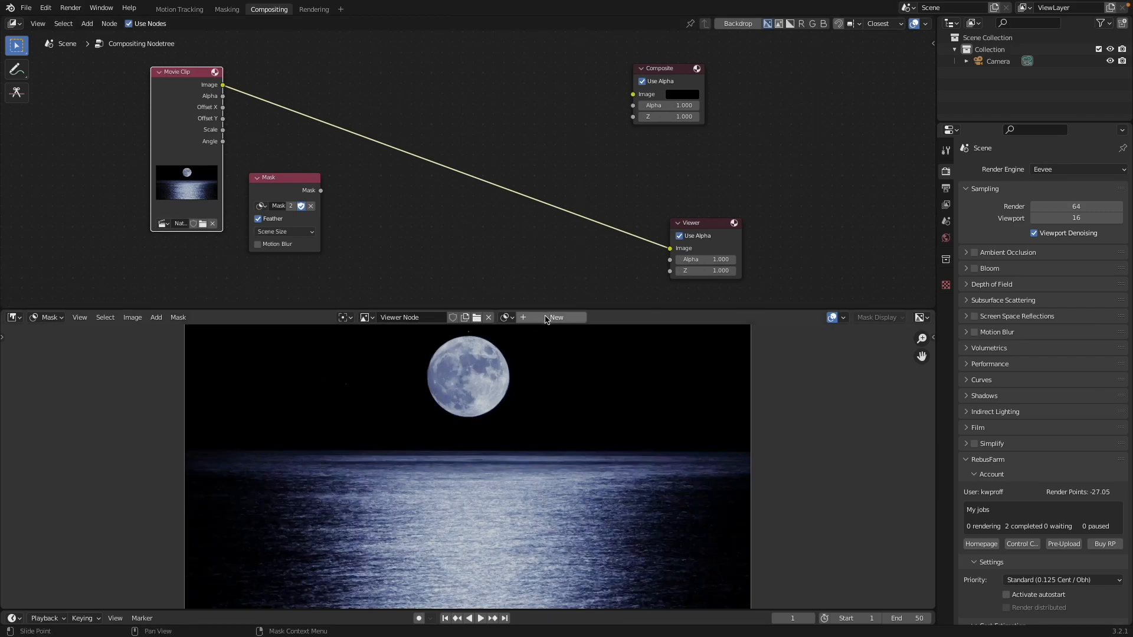
Create a mask named 'moon' containing a circle scaled to fit around the moon
{"action": "left_click", "coordinate": [555, 318]}
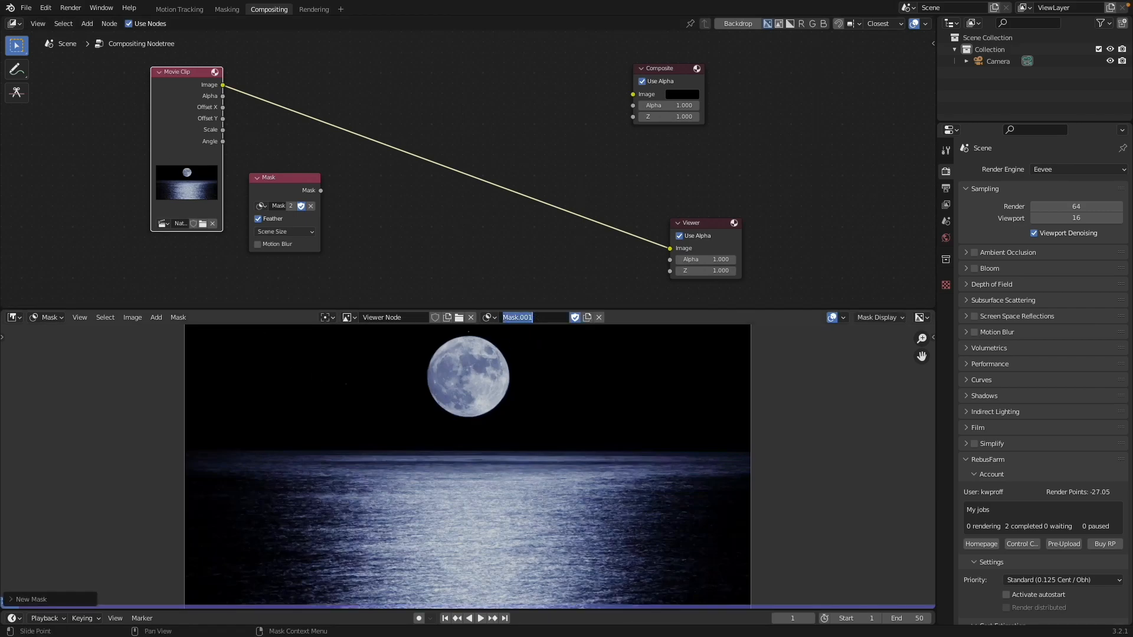
{"action": "type", "text": "moon"}
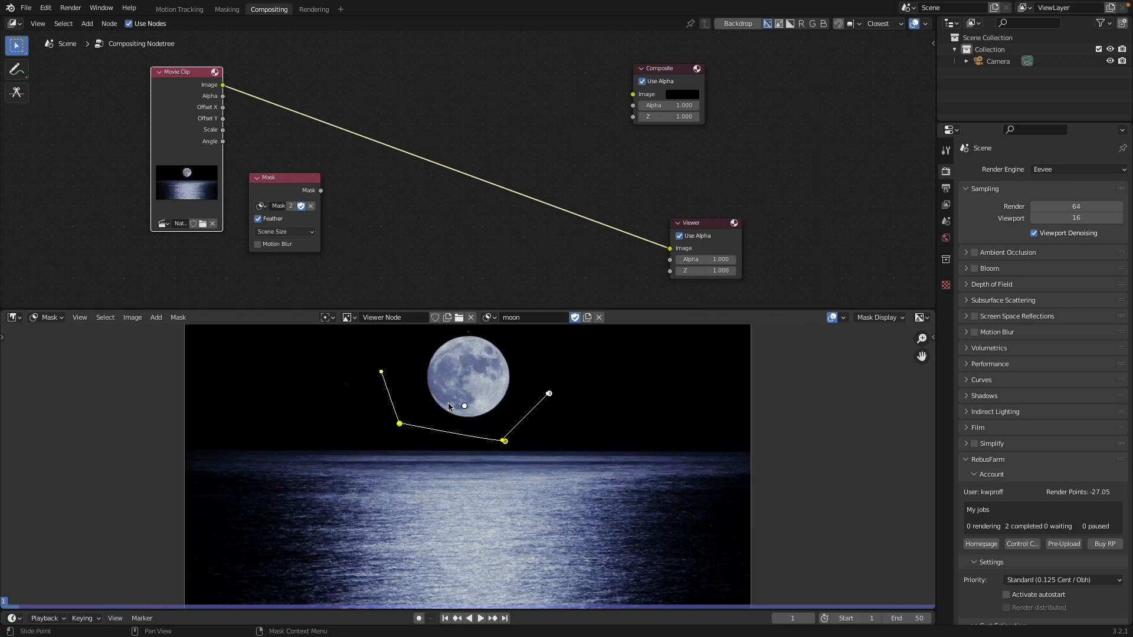
{"action": "left_click", "coordinate": [156, 317]}
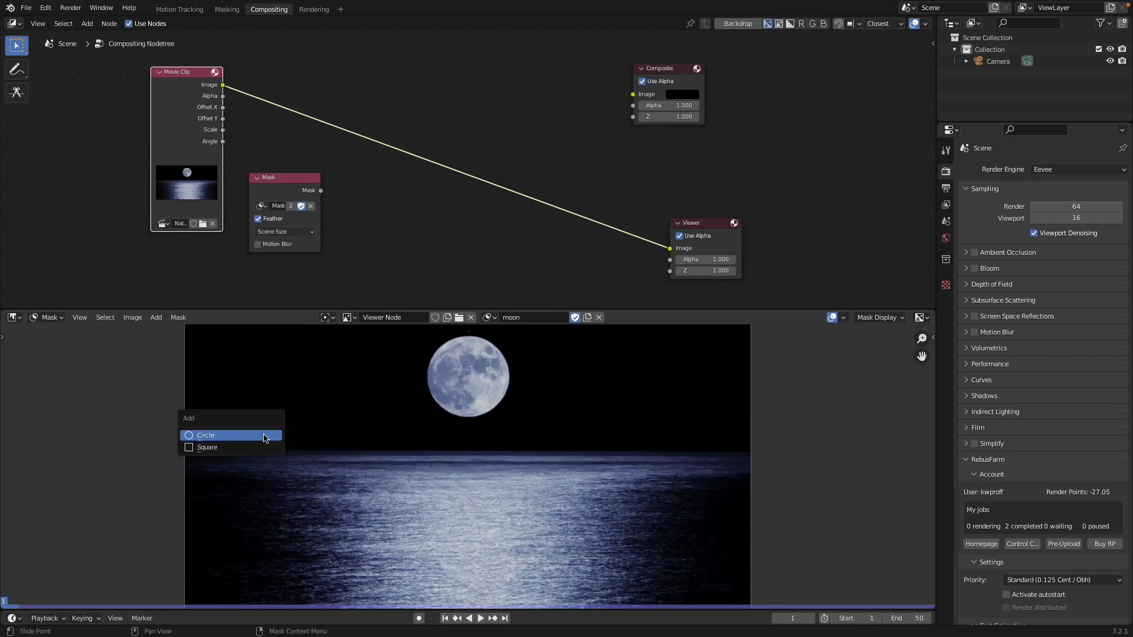
{"action": "left_click", "coordinate": [206, 435]}
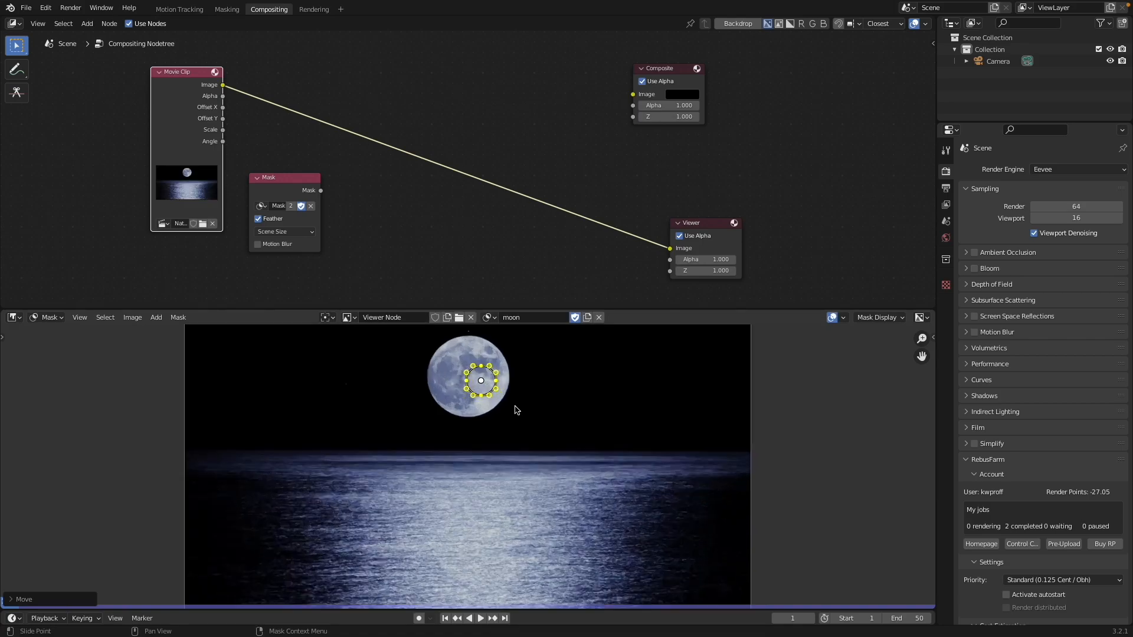
{"action": "key", "text": "s"}
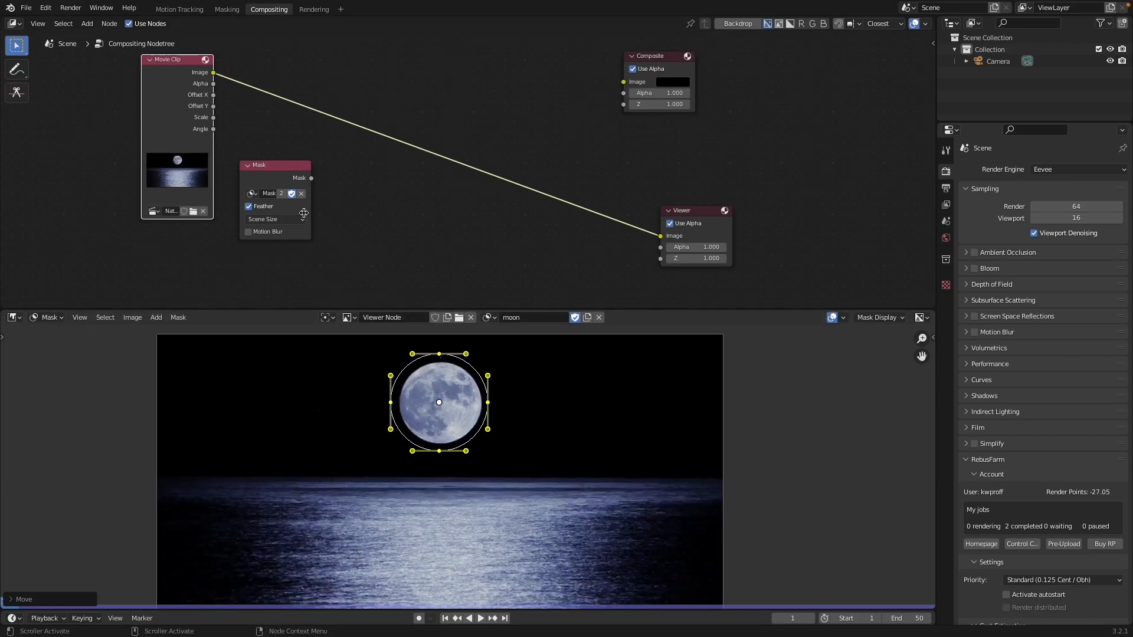
Switch the Mask node's mask to 'moon'
{"action": "left_click", "coordinate": [269, 193]}
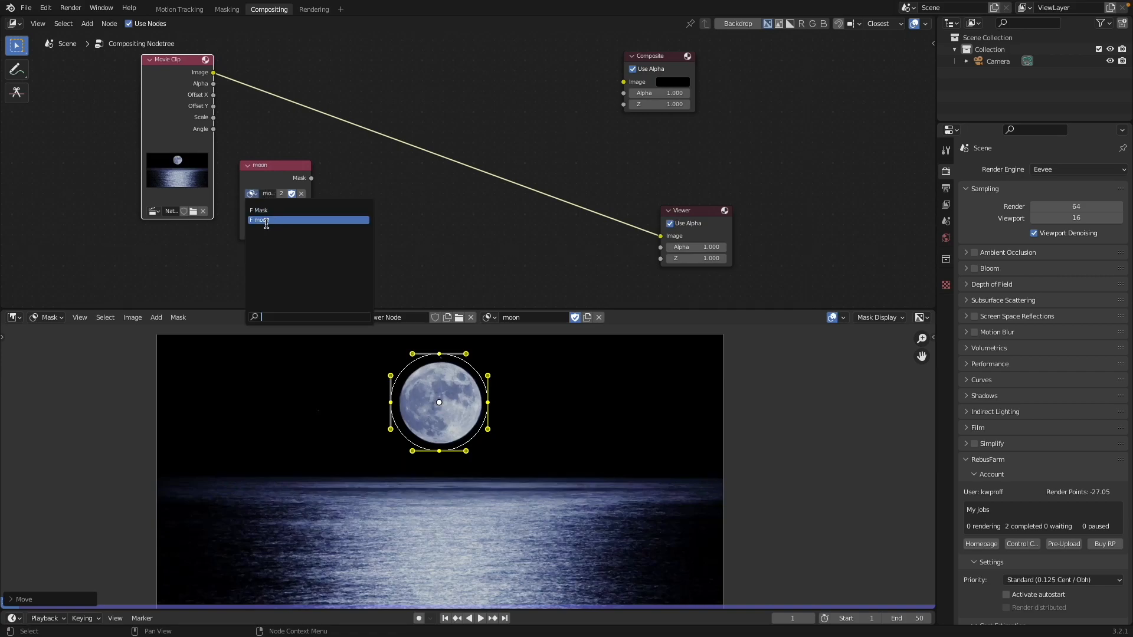
{"action": "left_click", "coordinate": [261, 219]}
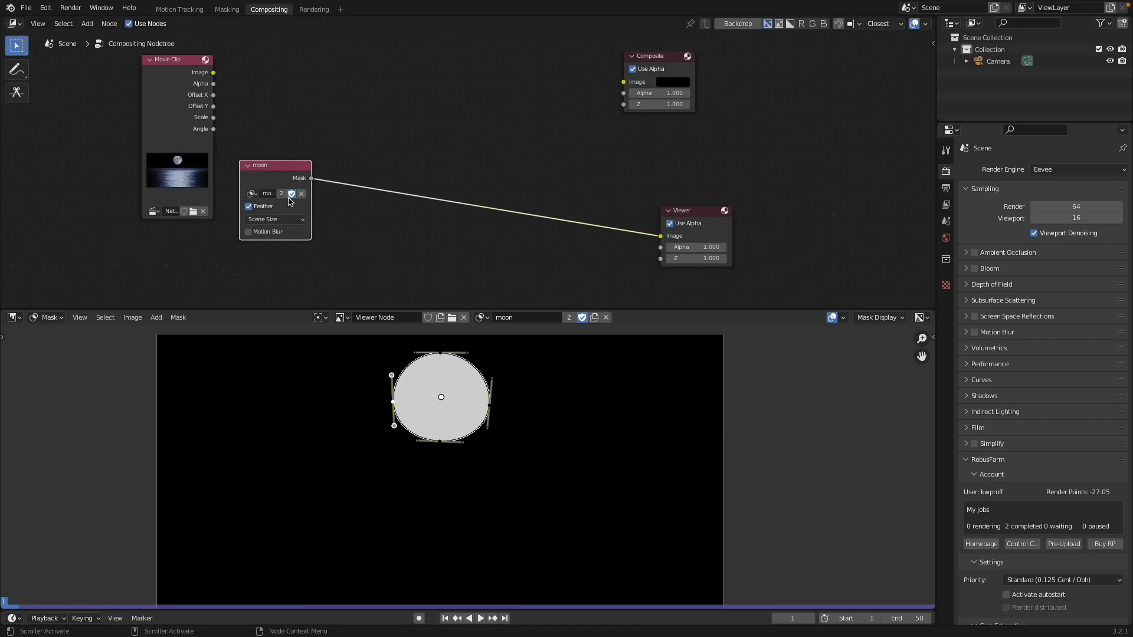
{"action": "mouse_move", "coordinate": [441, 440]}
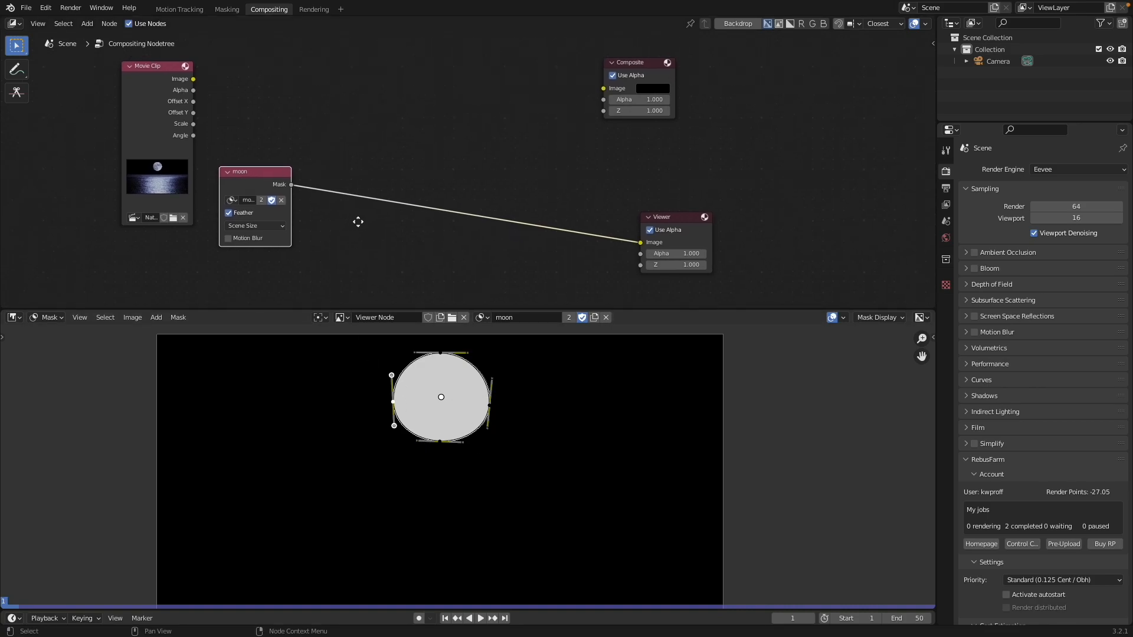
{"action": "mouse_move", "coordinate": [211, 210]}
{"action": "type", "text": "s"}
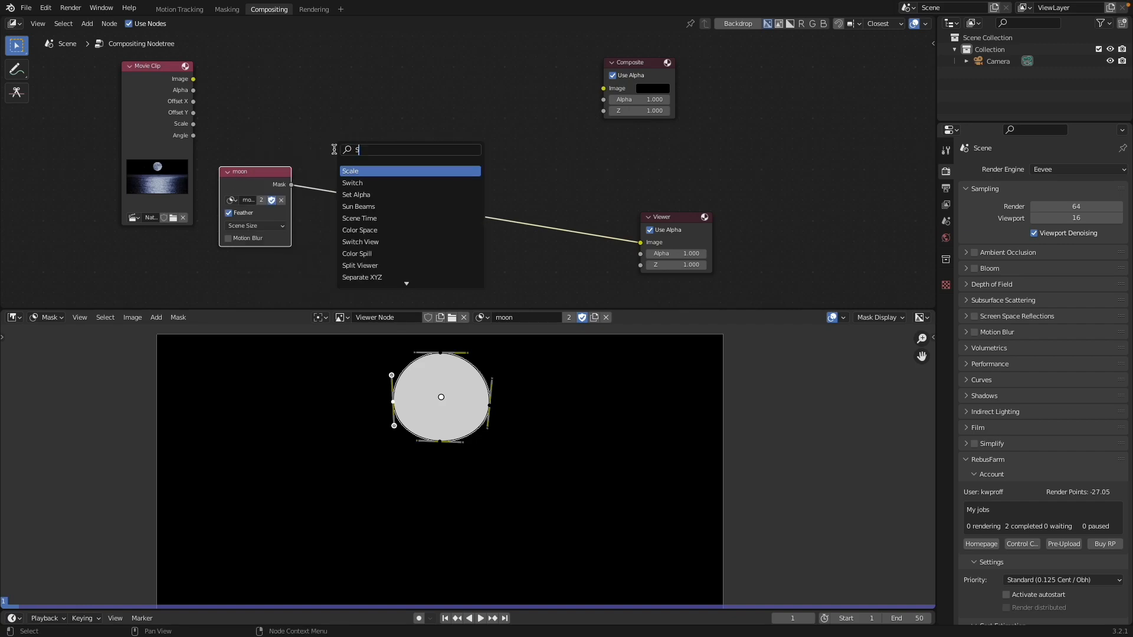
Add a Set Alpha node, feed the footage into it, then move it aside
{"action": "left_click", "coordinate": [356, 194]}
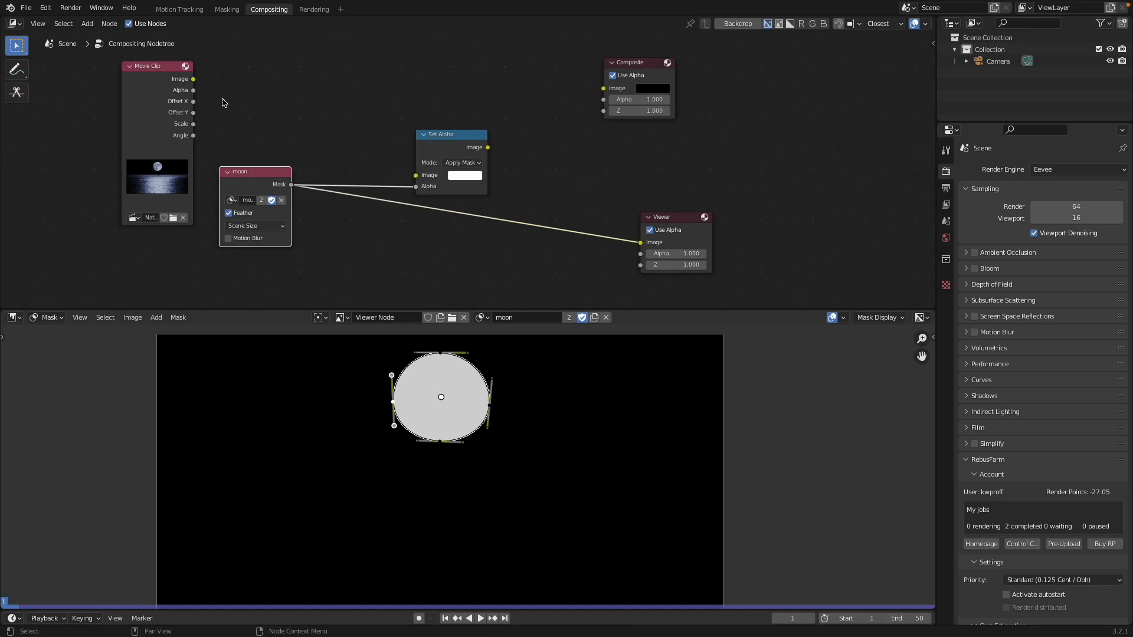
{"action": "left_click_drag", "start_coordinate": [193, 79], "coordinate": [412, 175]}
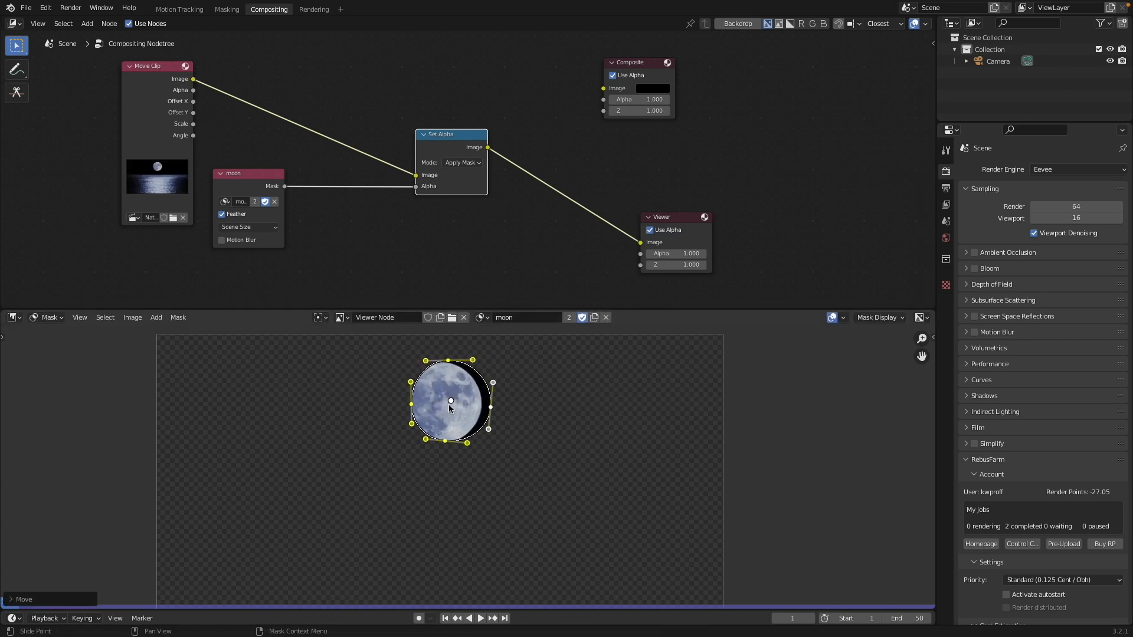
{"action": "left_click_drag", "start_coordinate": [450, 135], "coordinate": [425, 134]}
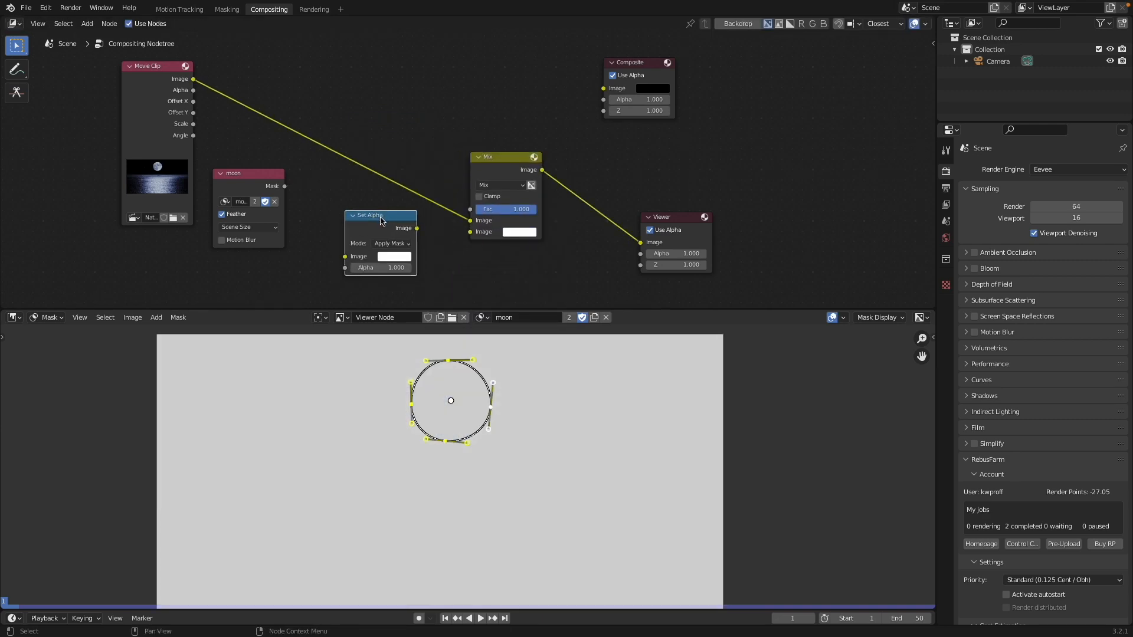
Move Set Alpha below the Mask node, link the moon mask to Mix Fac, and set the second colour to black
{"action": "left_click_drag", "start_coordinate": [379, 214], "coordinate": [255, 258]}
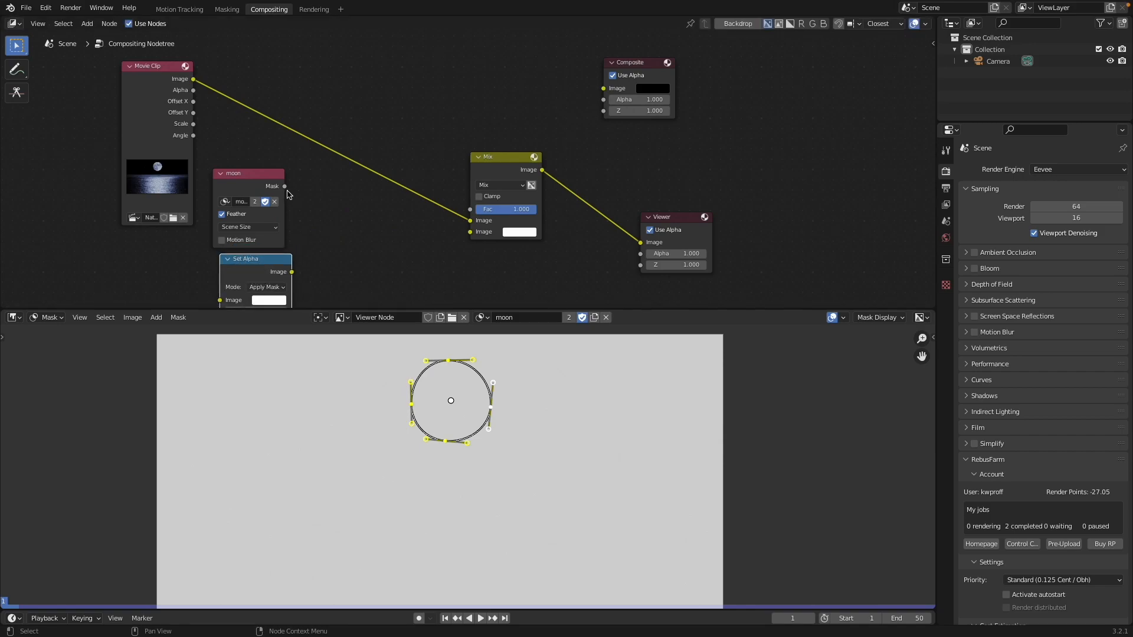
{"action": "left_click_drag", "start_coordinate": [283, 186], "coordinate": [474, 210]}
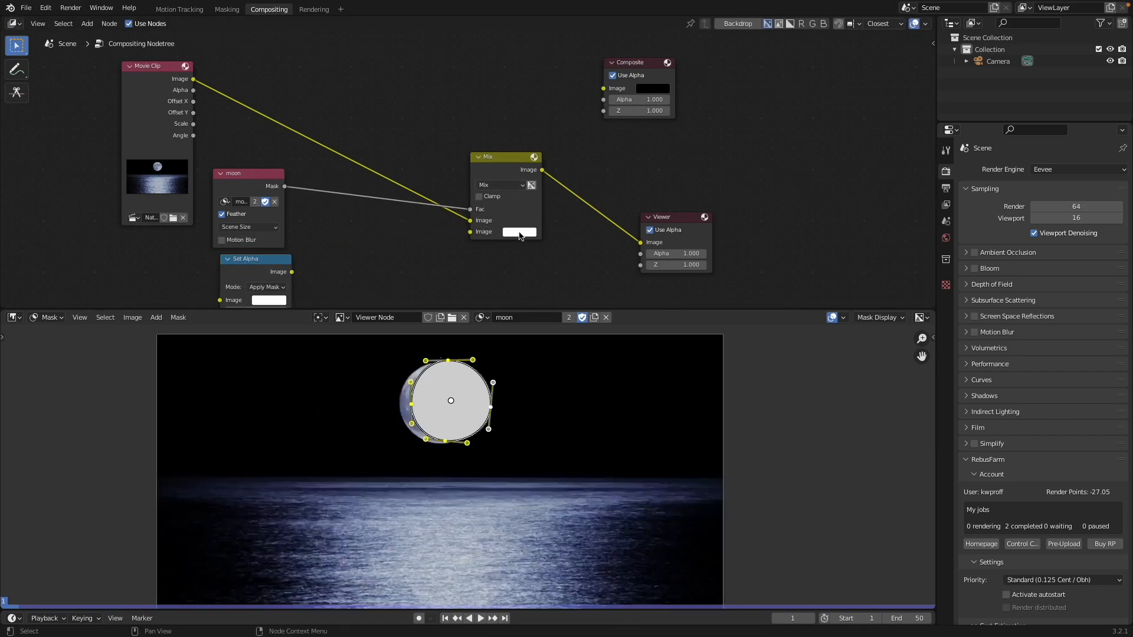
{"action": "left_click", "coordinate": [519, 232]}
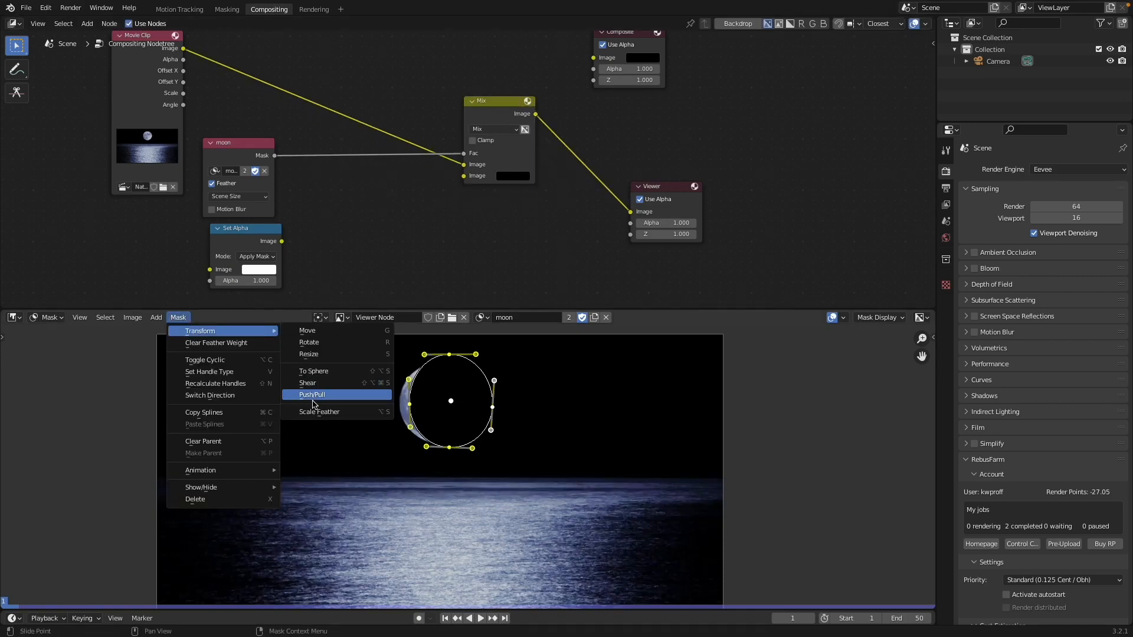
Push the moon mask's points outward and insert a Blur node on the mask-to-Fac link
{"action": "left_click", "coordinate": [320, 412]}
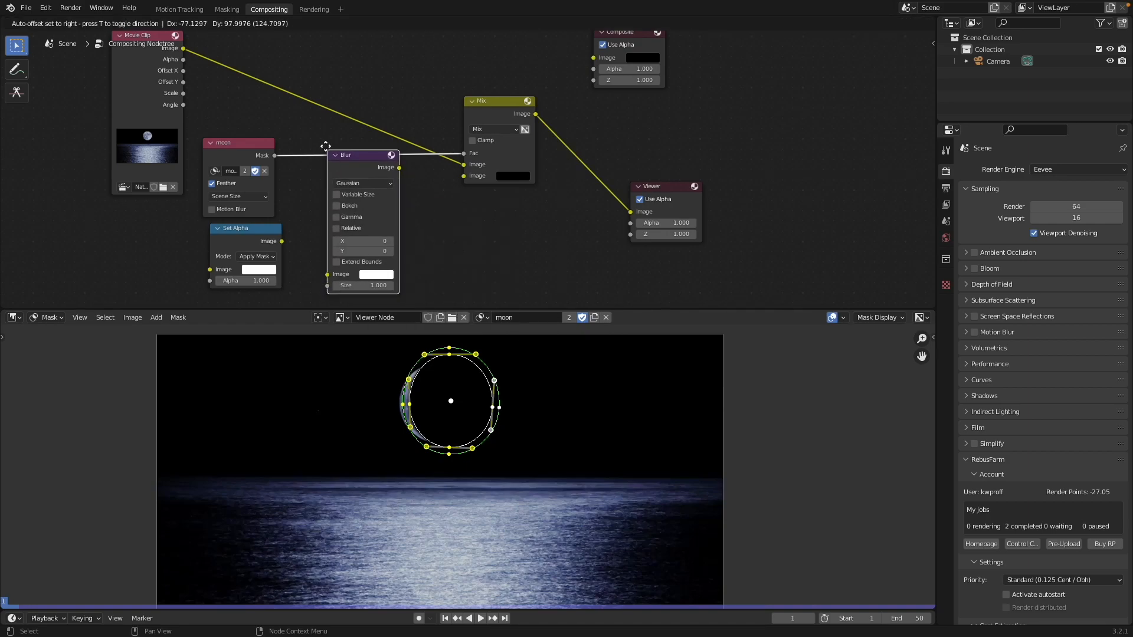
{"action": "left_click", "coordinate": [361, 246]}
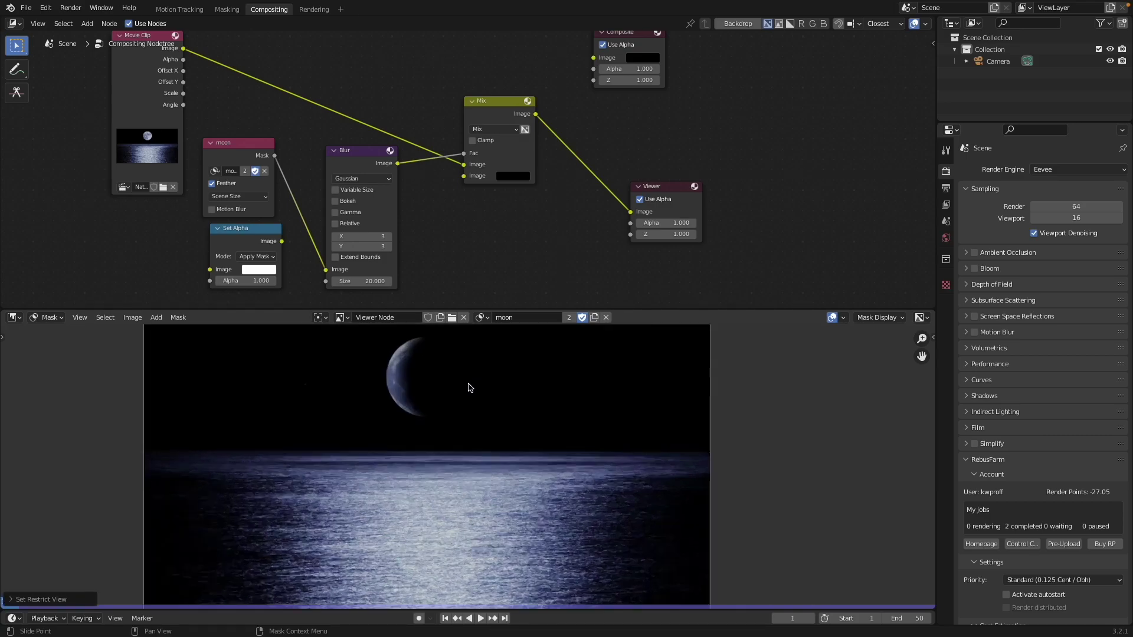
{"action": "mouse_move", "coordinate": [363, 396]}
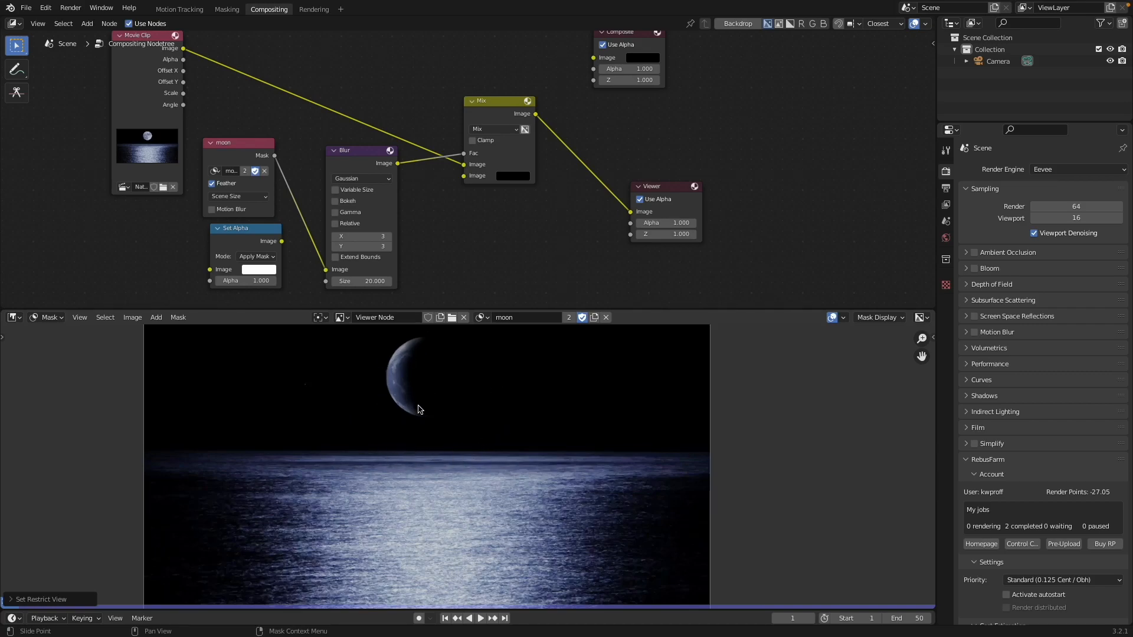
{"action": "mouse_move", "coordinate": [497, 387]}
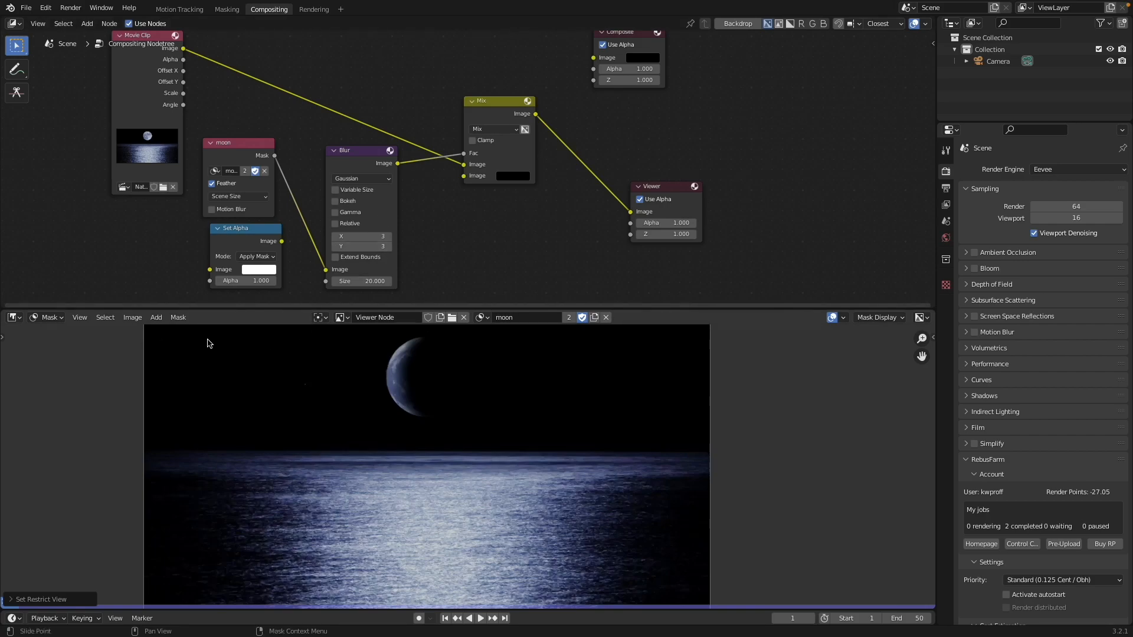
{"action": "mouse_move", "coordinate": [359, 246]}
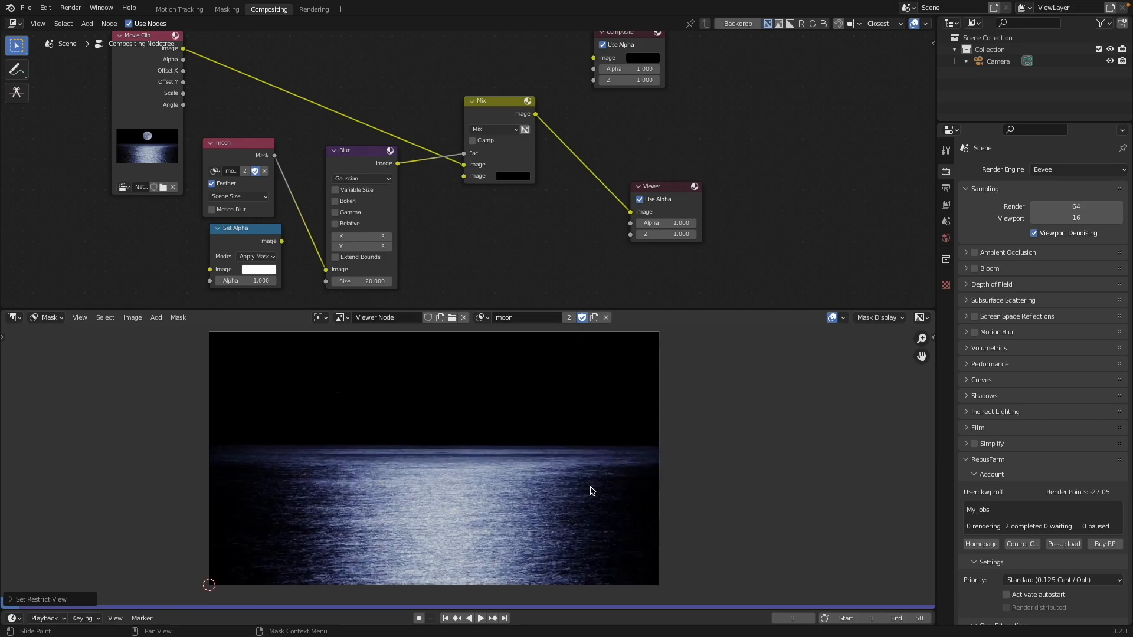
{"action": "mouse_move", "coordinate": [601, 486]}
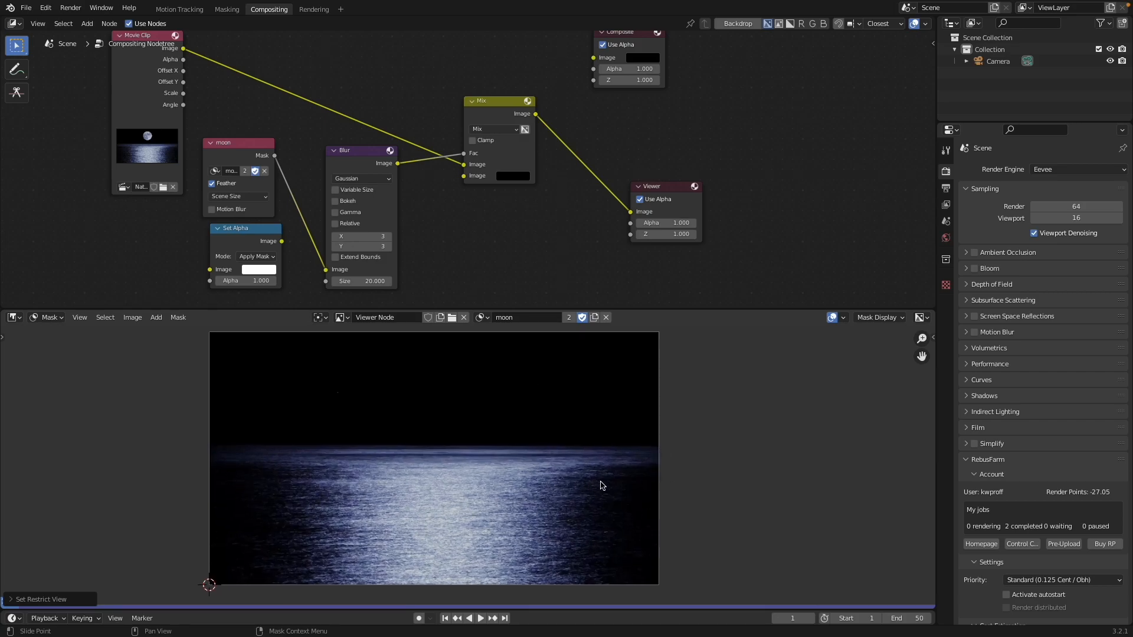